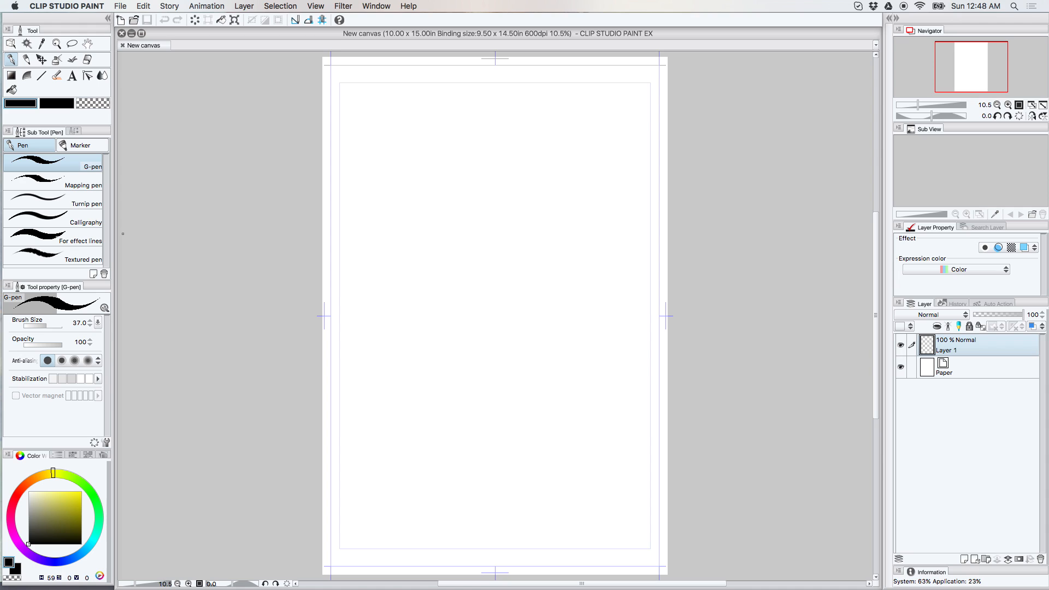
mouse_move(99, 92)
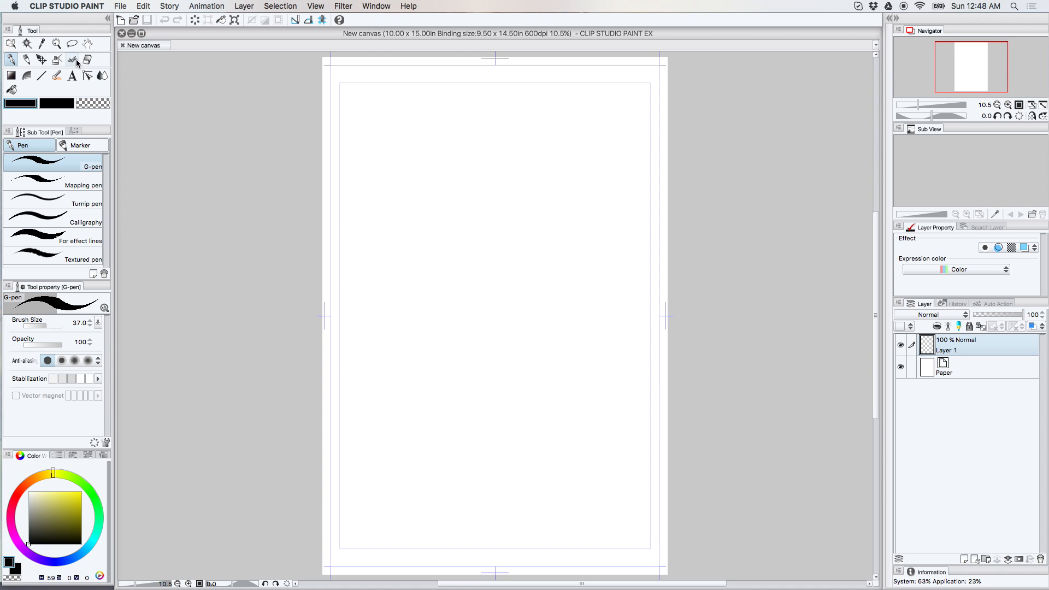
mouse_move(75, 62)
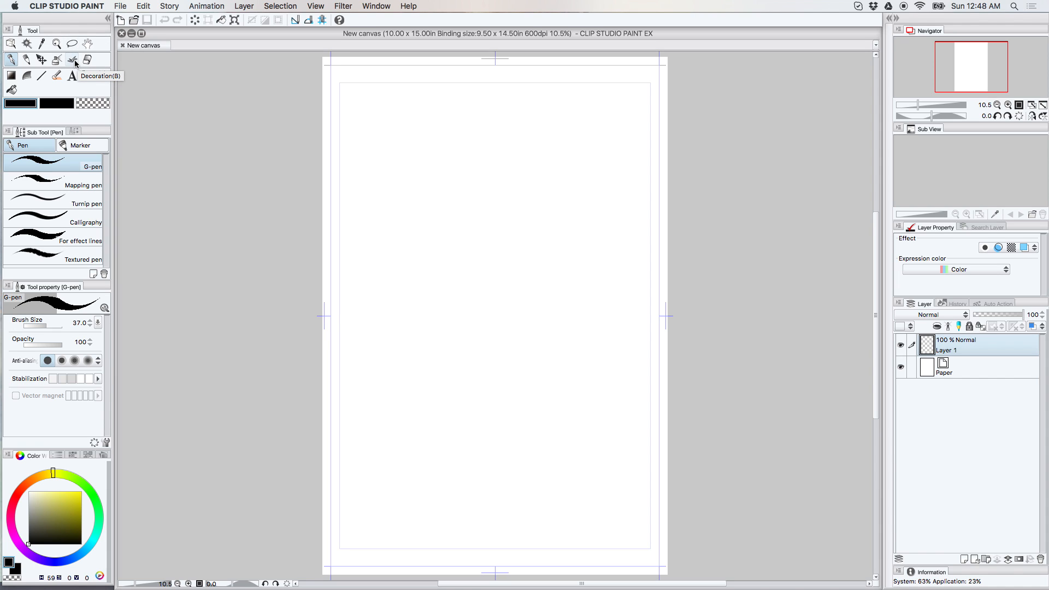
- Choose the Foliage brush from the Decoration tool's Vegetation group
left_click(72, 60)
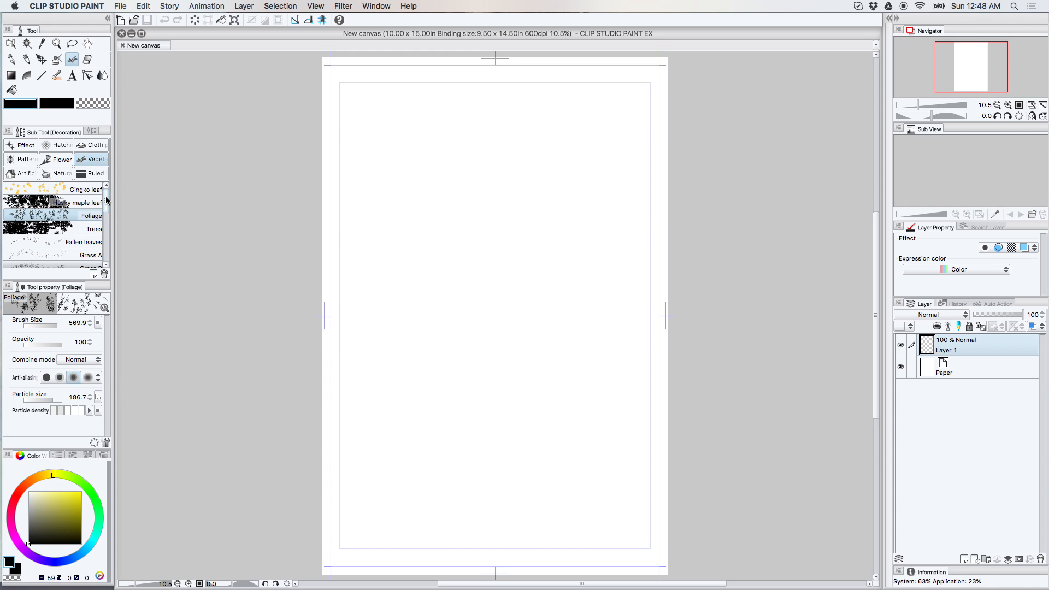
scroll("down", 3)
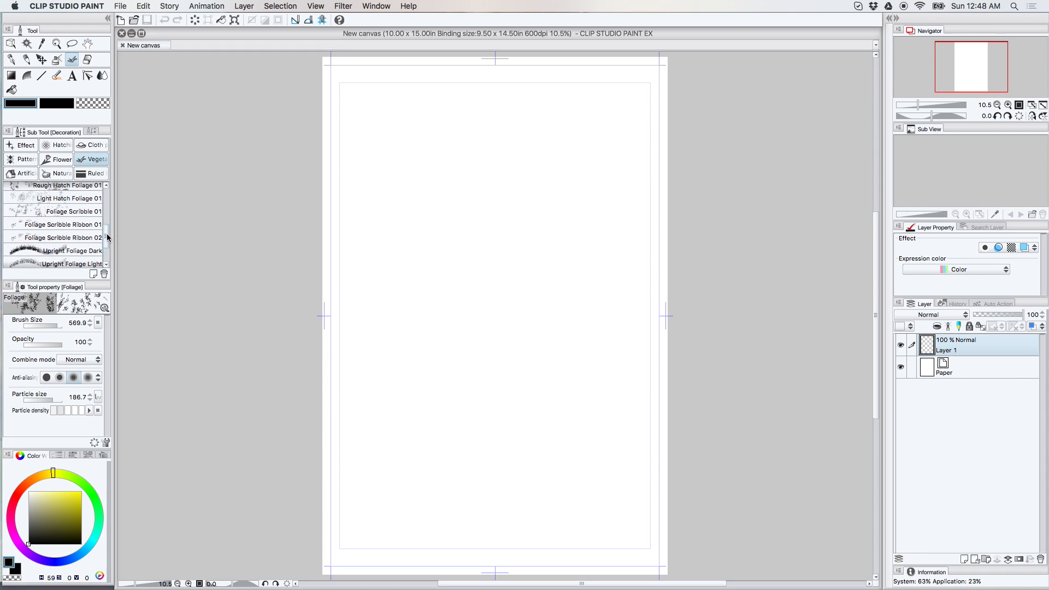
scroll("down", 3)
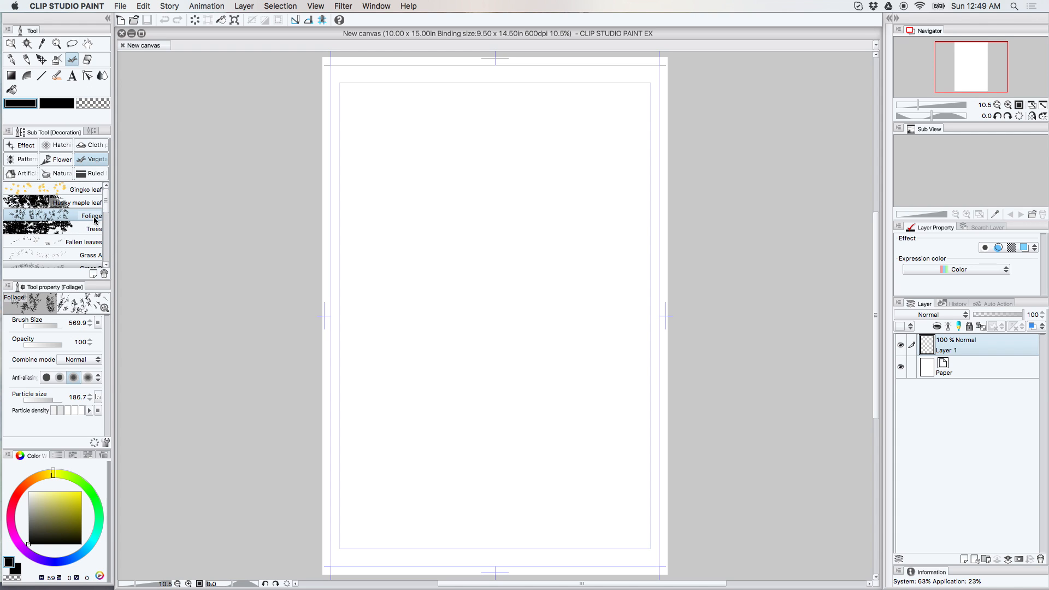
mouse_move(419, 324)
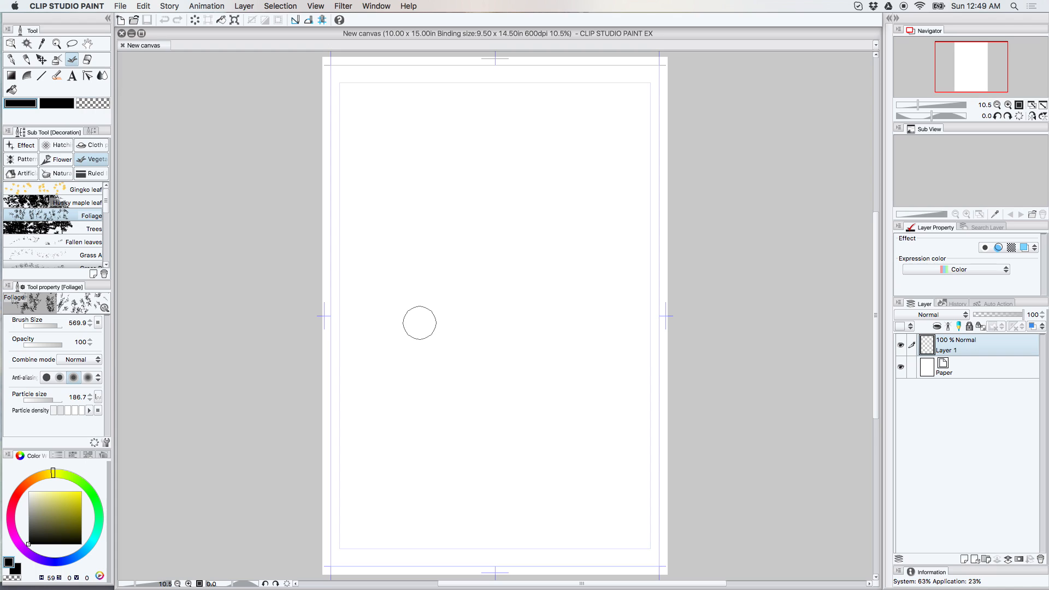
mouse_move(452, 277)
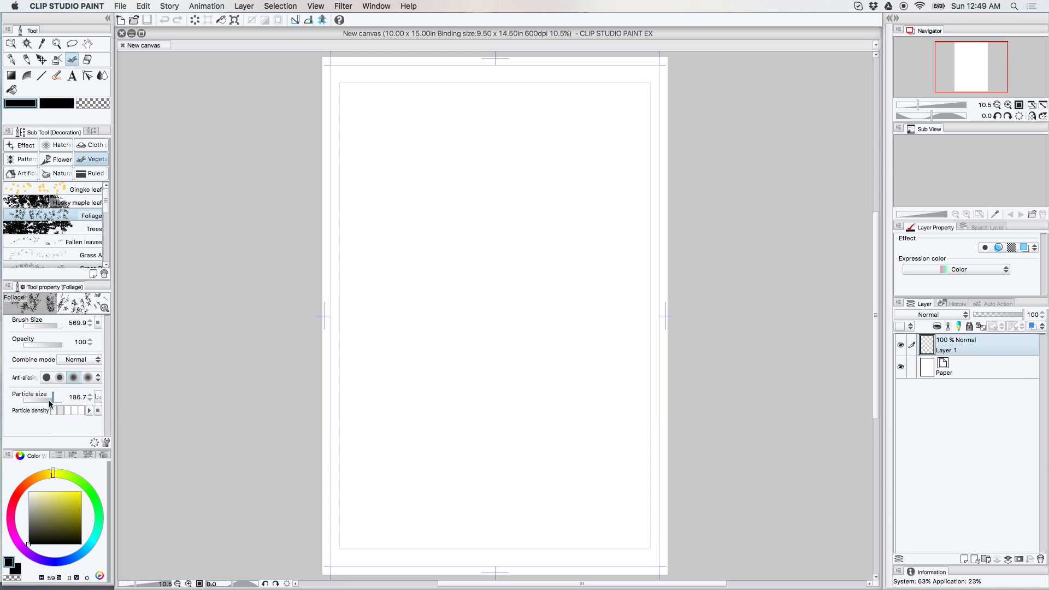
- Enlarge the Foliage particle size, undo the test patch and raise the brush size
left_click_drag(52, 401, 66, 401)
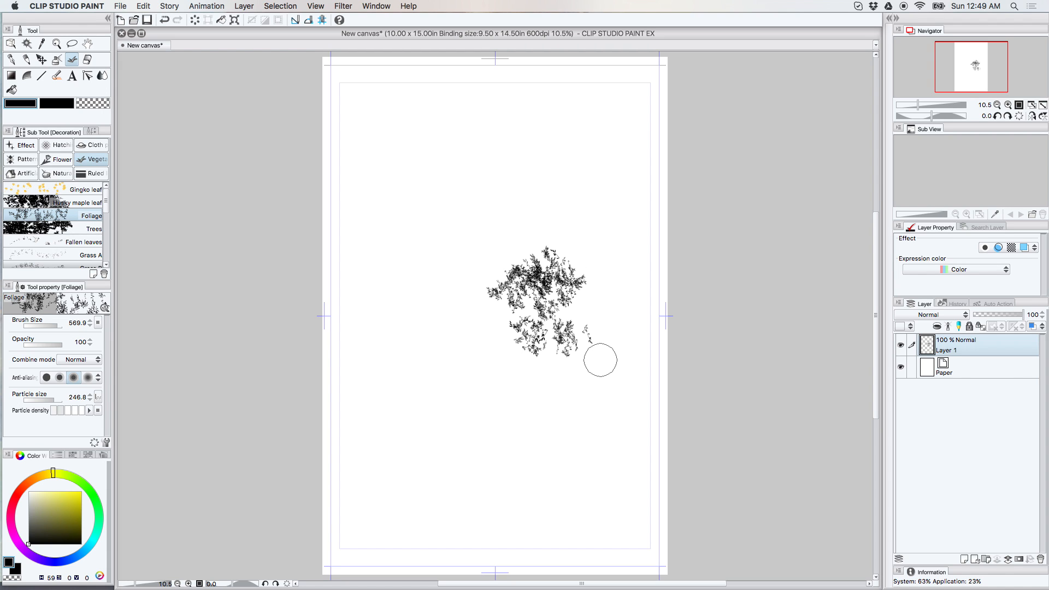
mouse_move(601, 354)
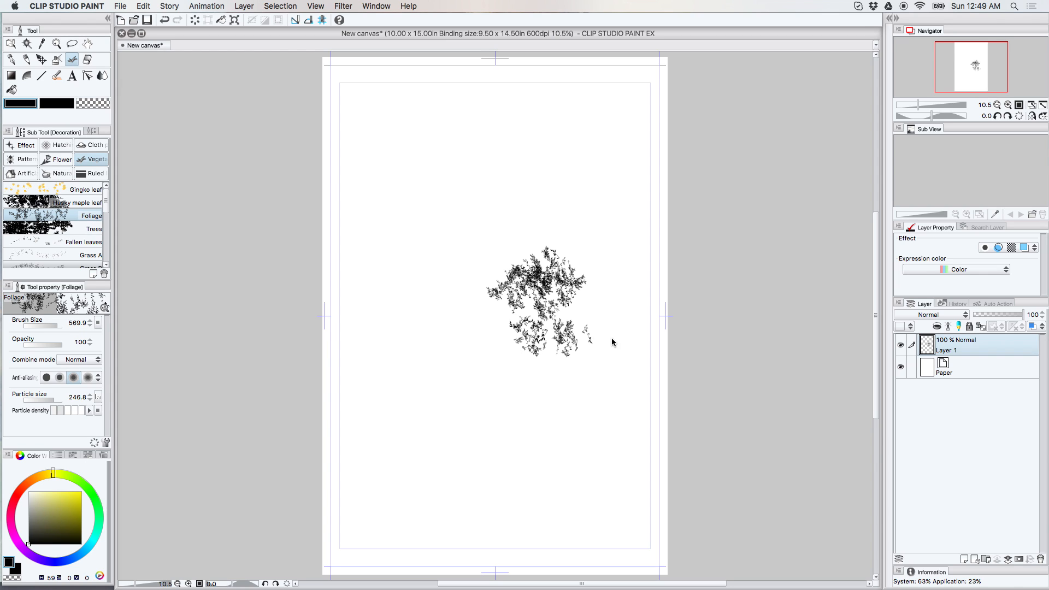
key("cmd+z")
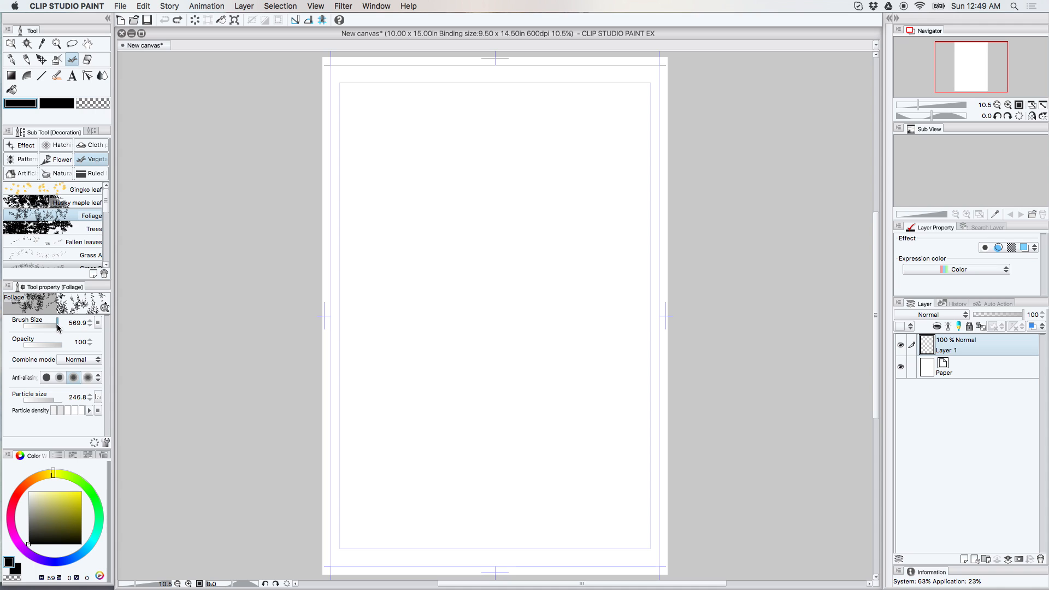
left_click_drag(31, 323, 94, 322)
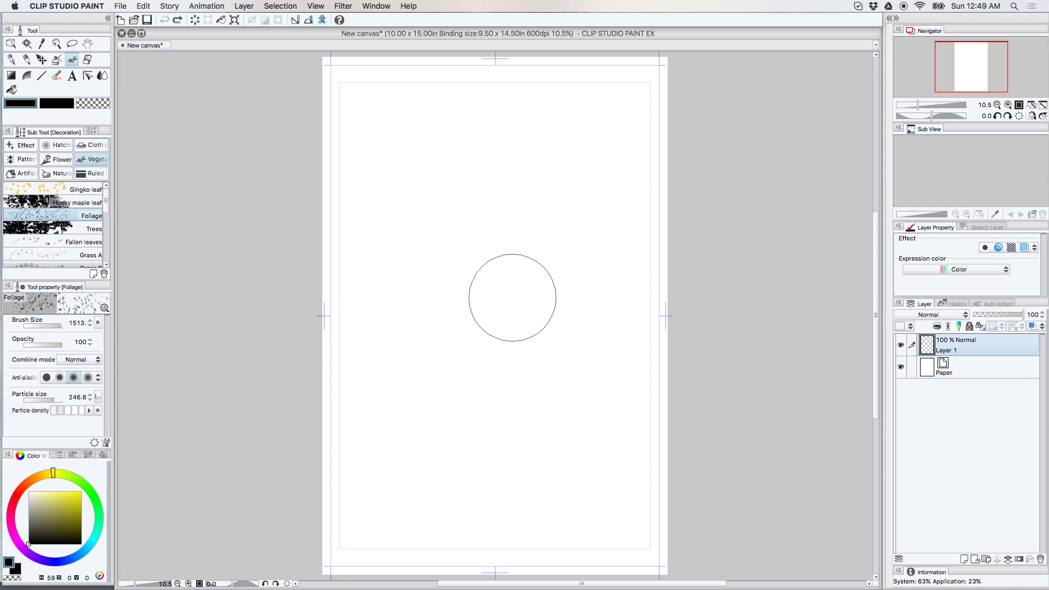
- Scatter loose foliage sprigs across the upper-middle of the page to start the canopy
left_click_drag(511, 298, 480, 305)
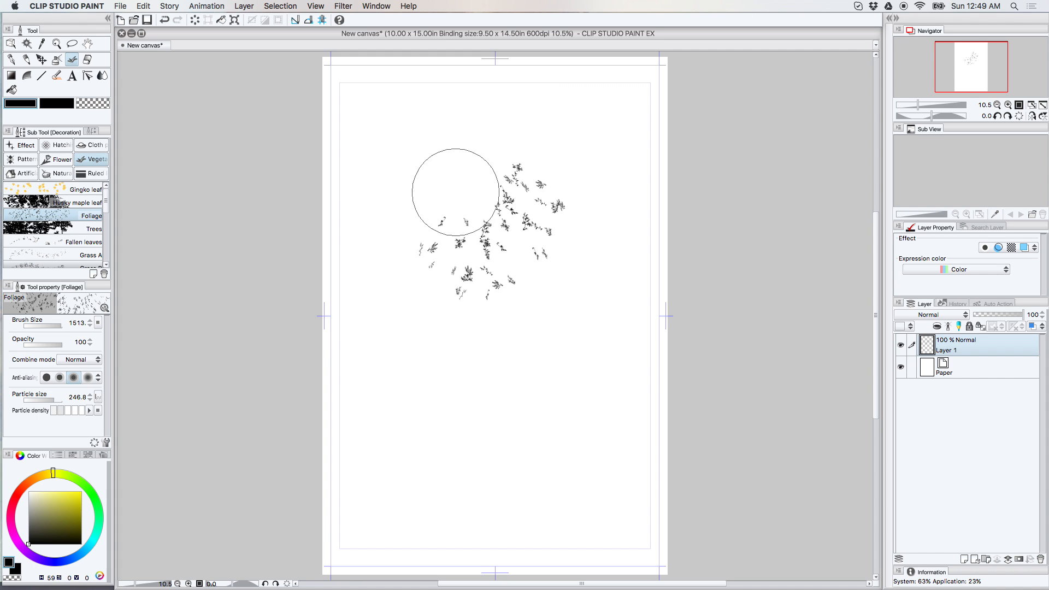
left_click_drag(454, 192, 419, 284)
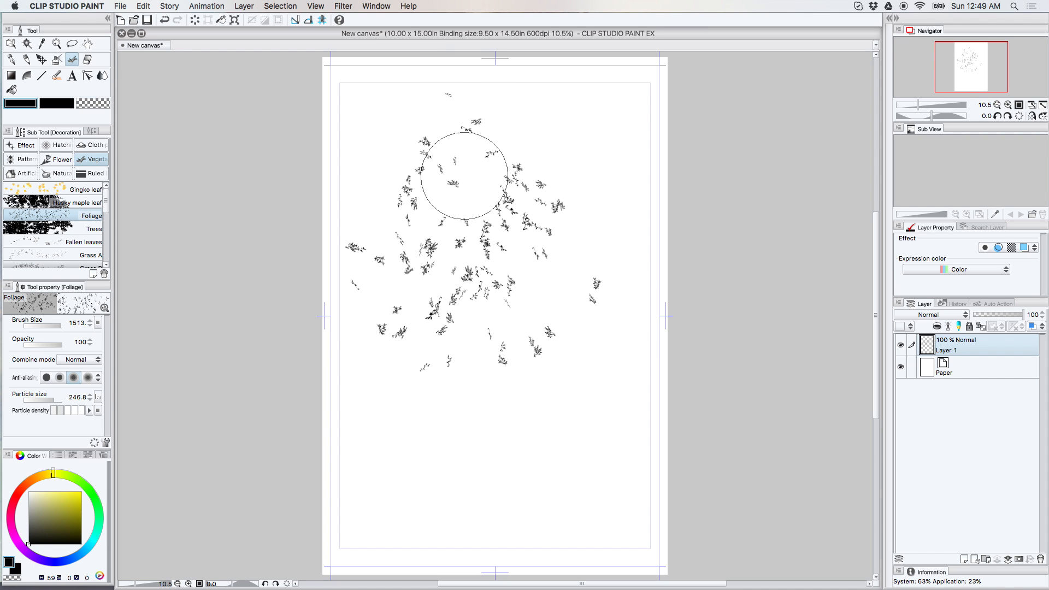
left_click_drag(463, 174, 428, 274)
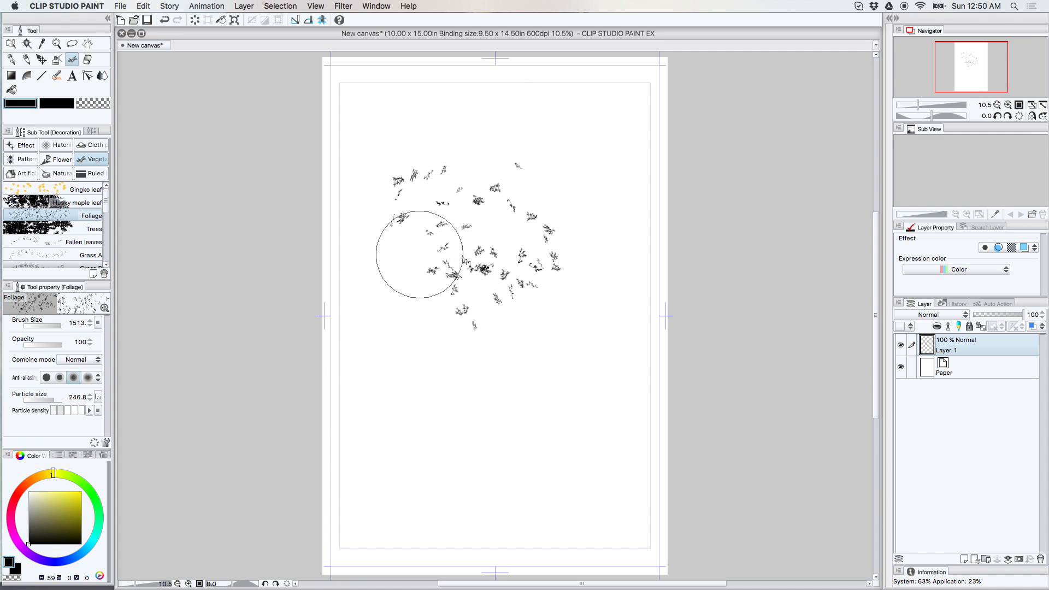
left_click_drag(418, 253, 478, 323)
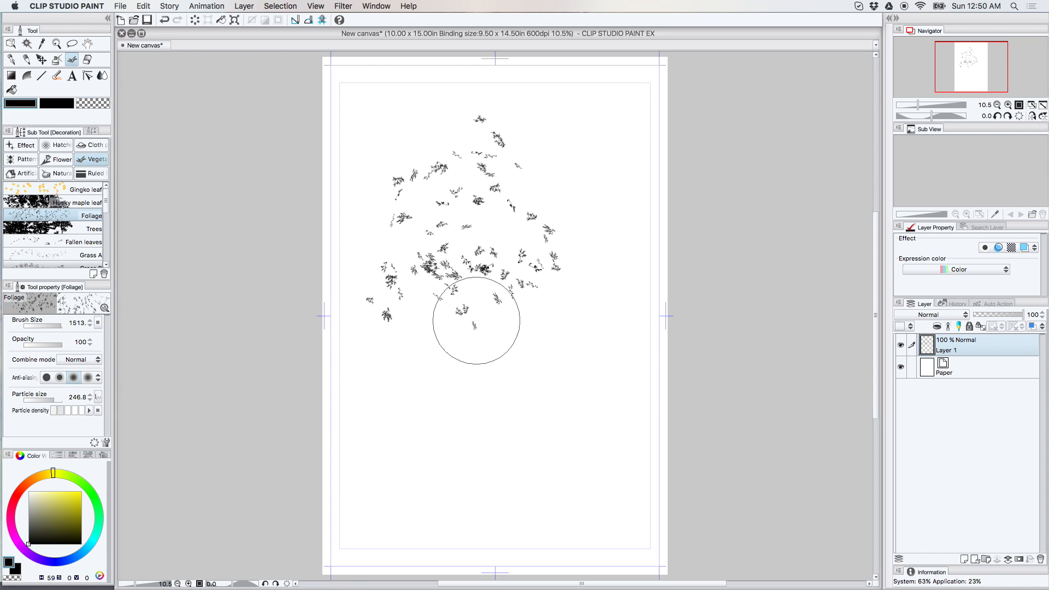
left_click(482, 308)
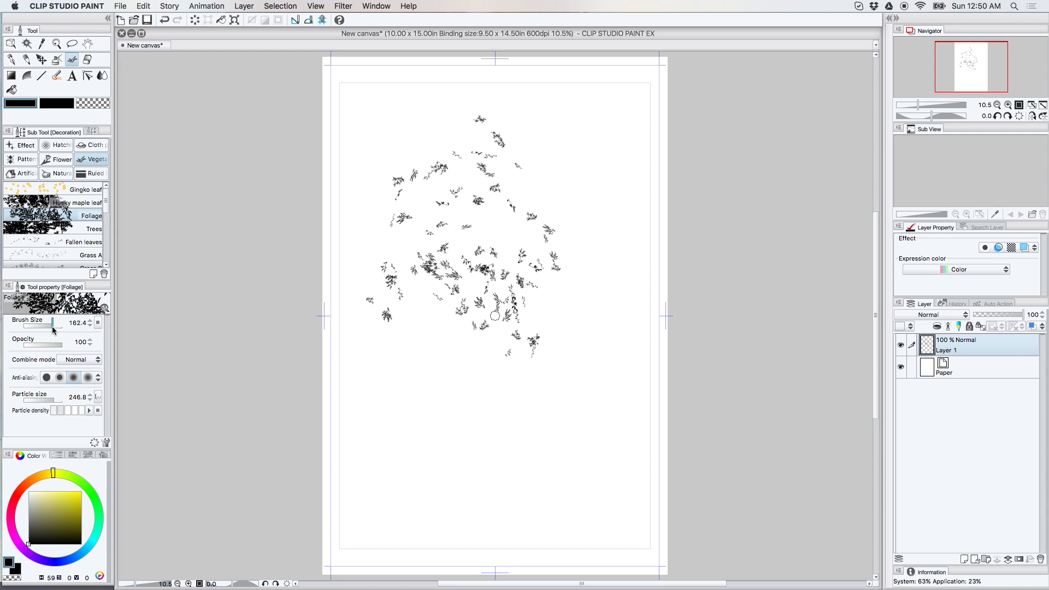
- With a smaller Foliage brush, stamp dense clumps on the canopy's left and lower-left
left_click_drag(26, 328, 60, 328)
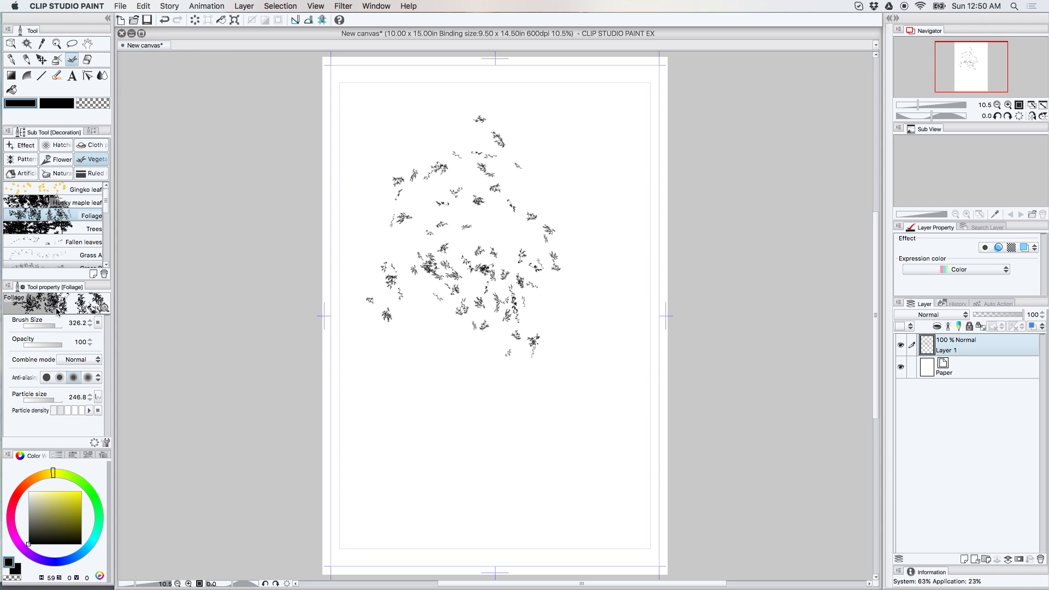
mouse_move(45, 447)
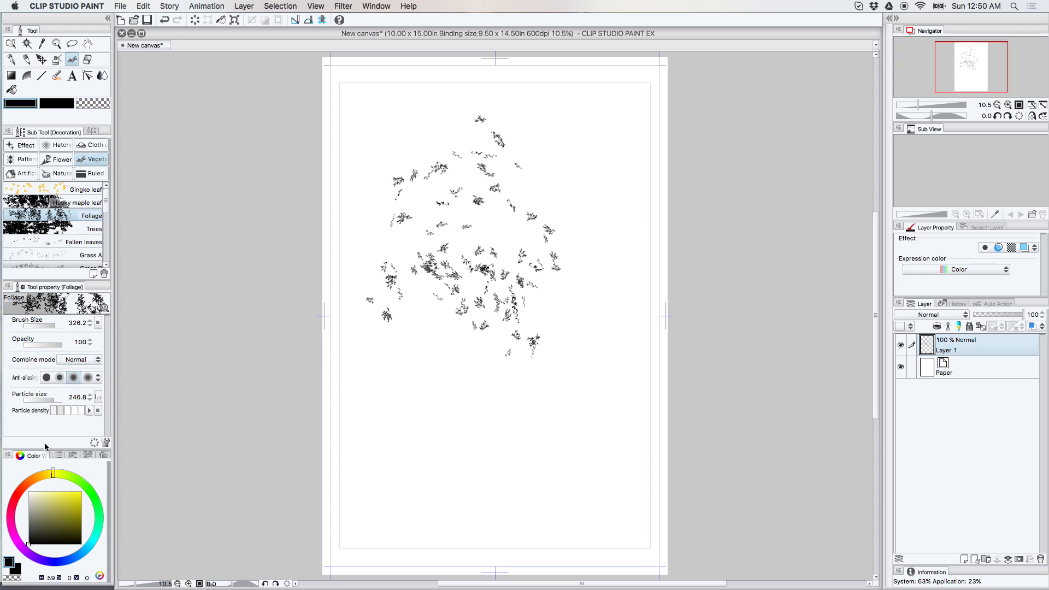
left_click(408, 274)
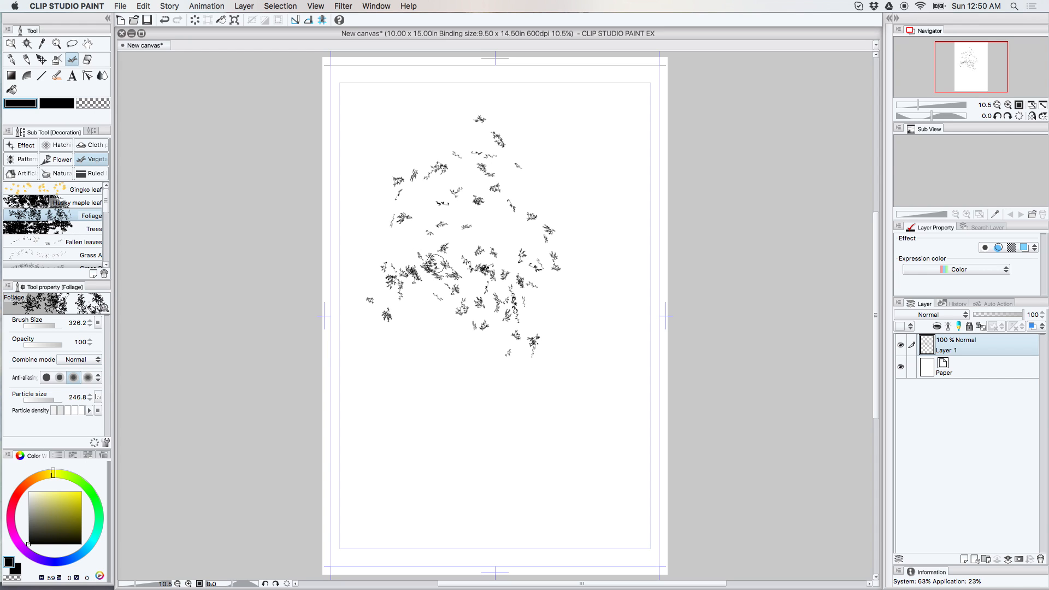
left_click(432, 281)
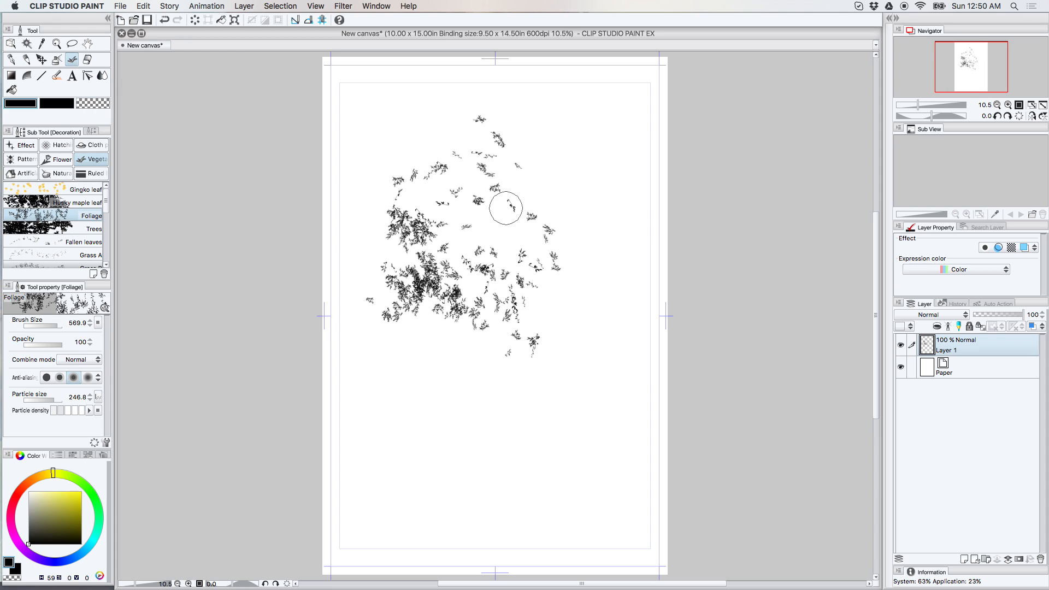
left_click(27, 60)
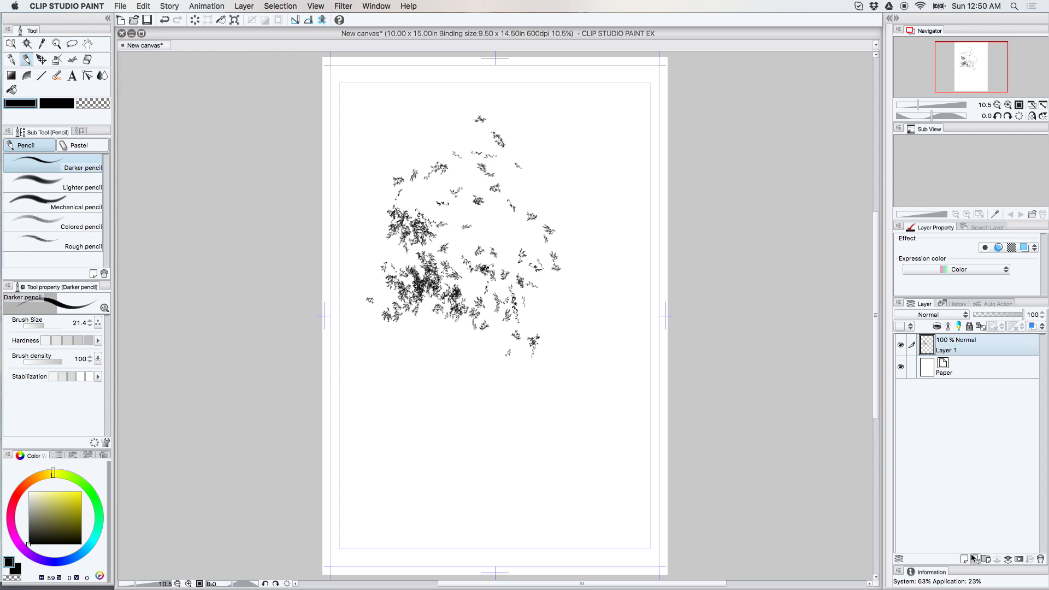
- On a new layer, draw a light-direction arrow at top right and write Shadow and Light labels
left_click(964, 558)
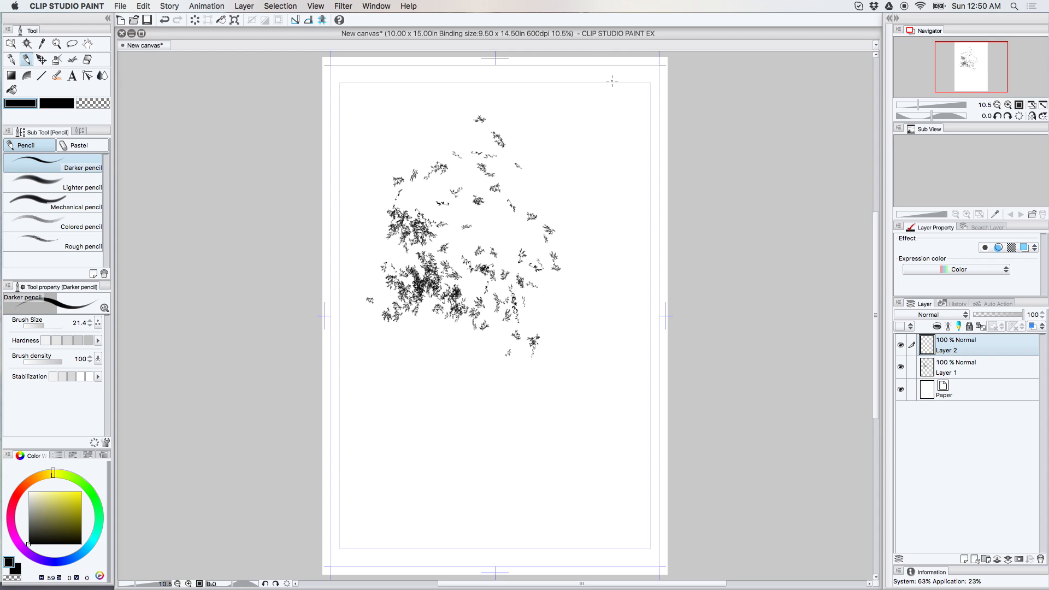
left_click_drag(613, 82, 580, 124)
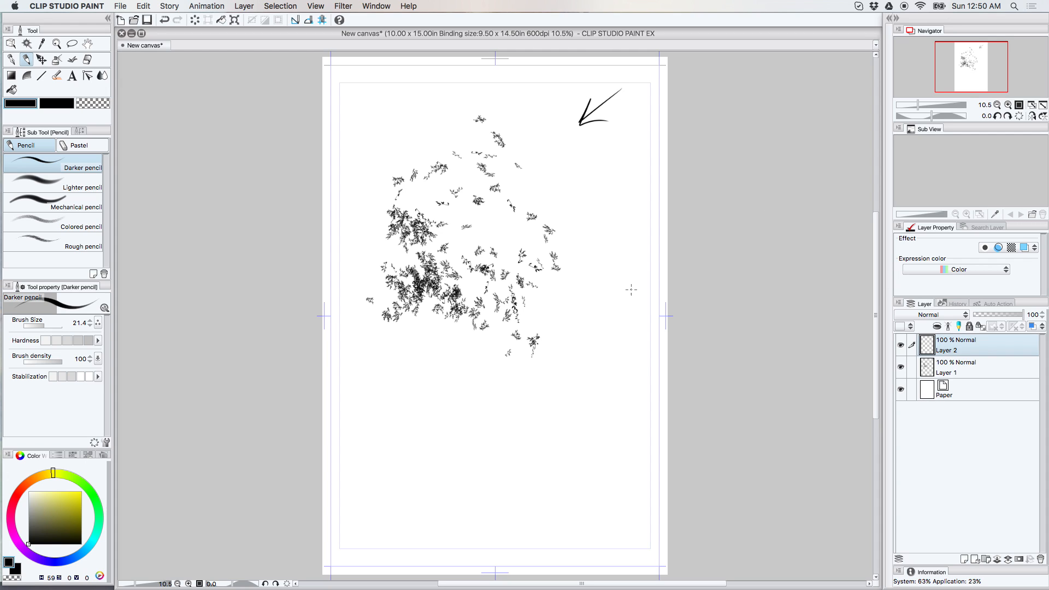
mouse_move(366, 195)
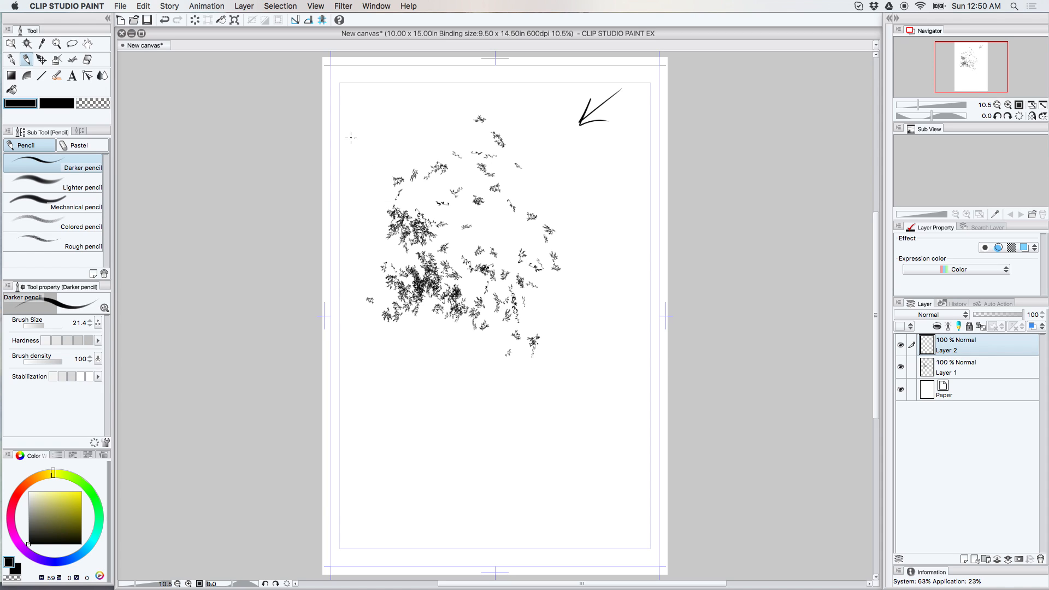
left_click_drag(350, 144, 382, 140)
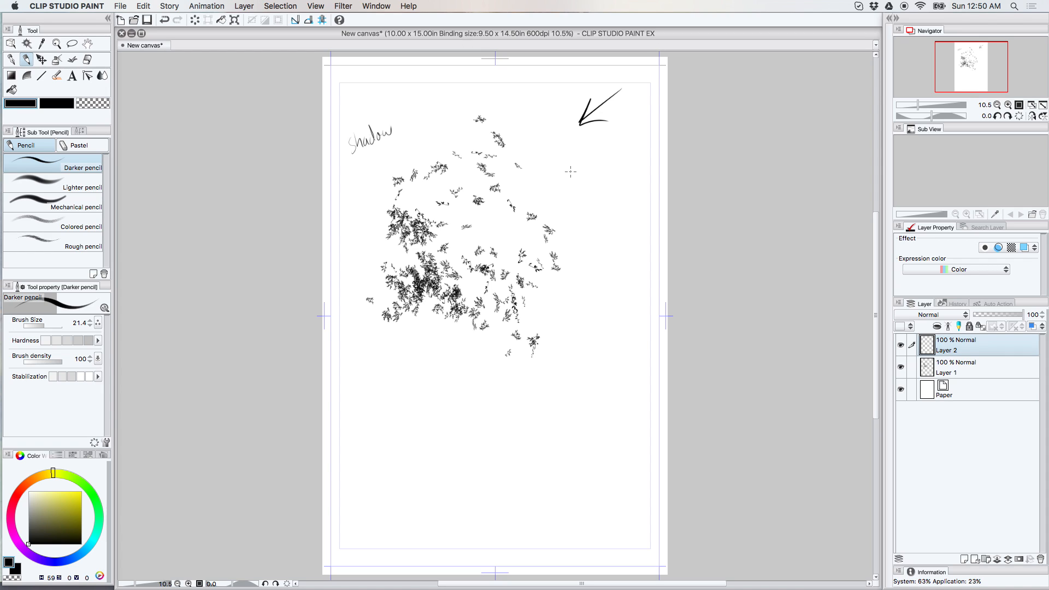
left_click_drag(571, 174, 608, 170)
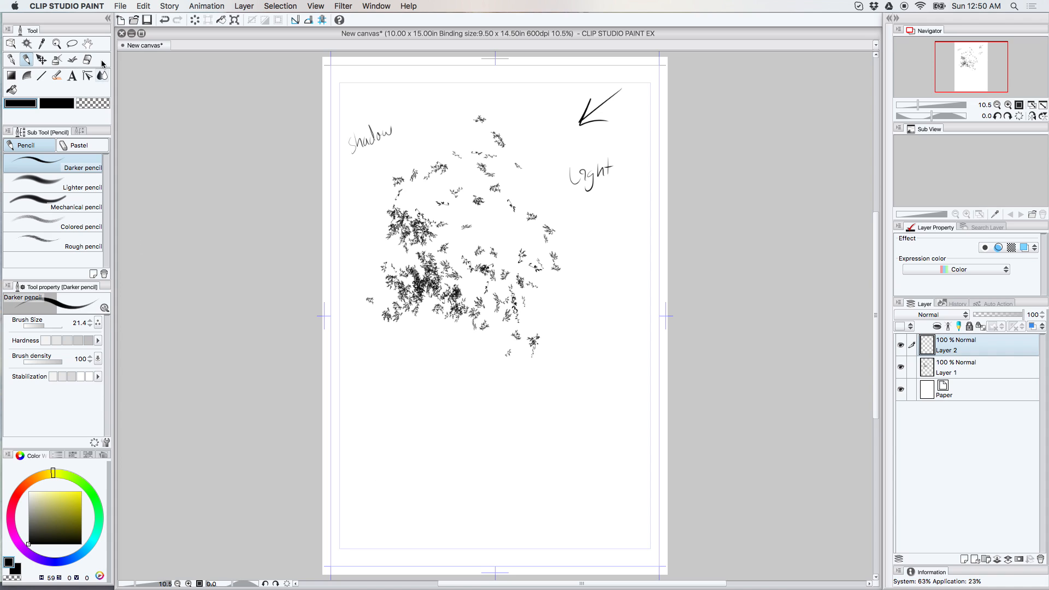
- Paint heavy Foliage over the left and central canopy to fill the shadow side
left_click(87, 62)
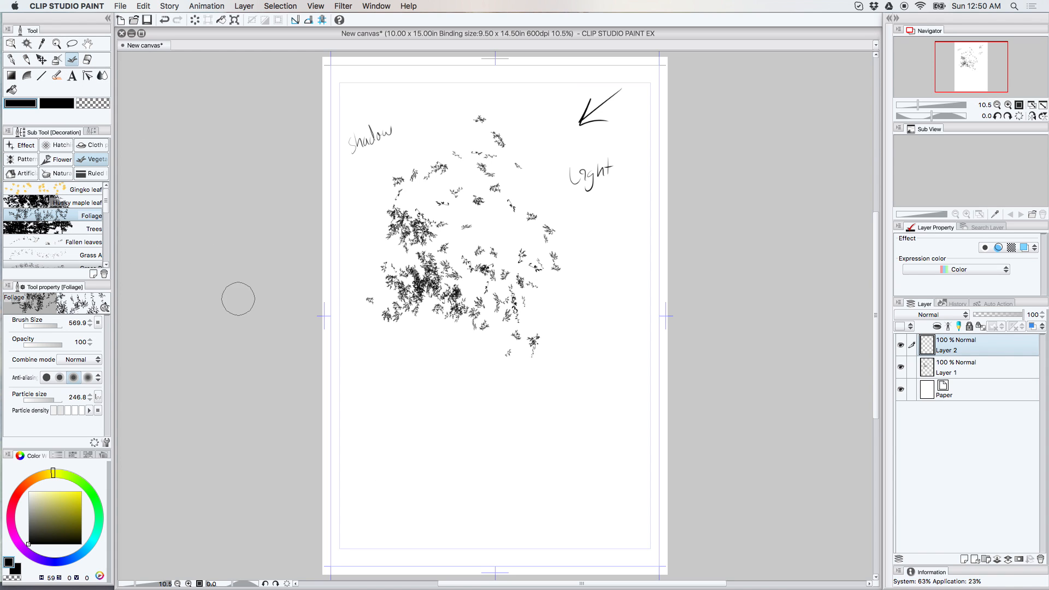
left_click(400, 211)
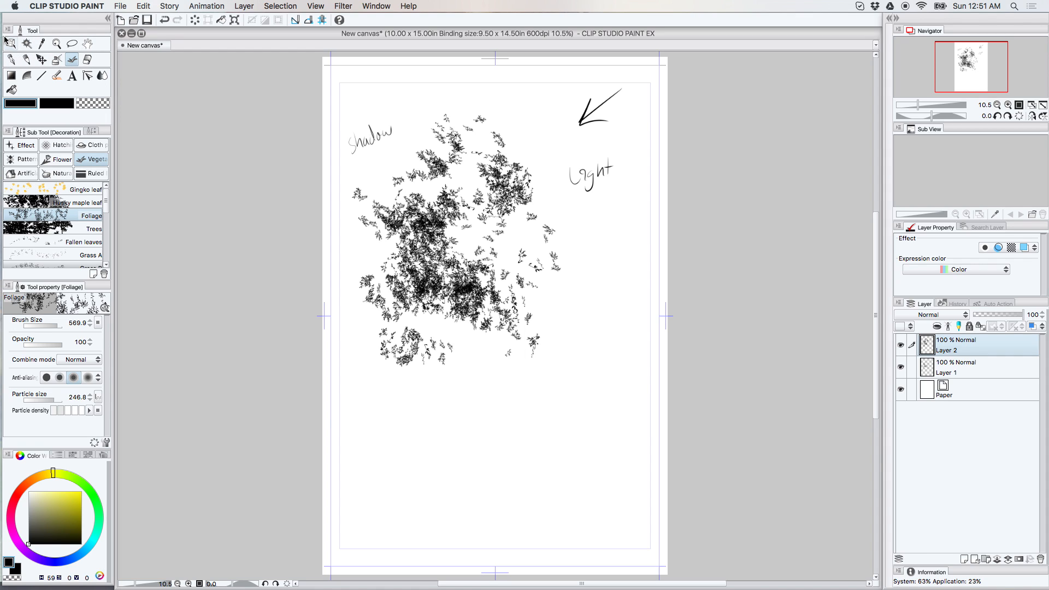
left_click(12, 61)
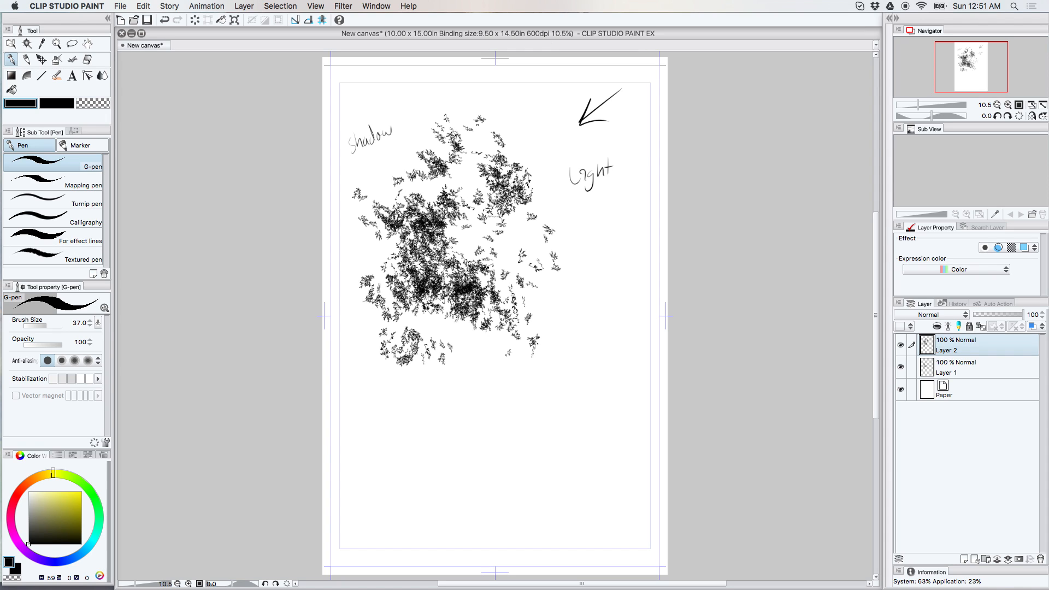
- Switch to the Zoom tool to inspect the thickened canopy
left_click(56, 44)
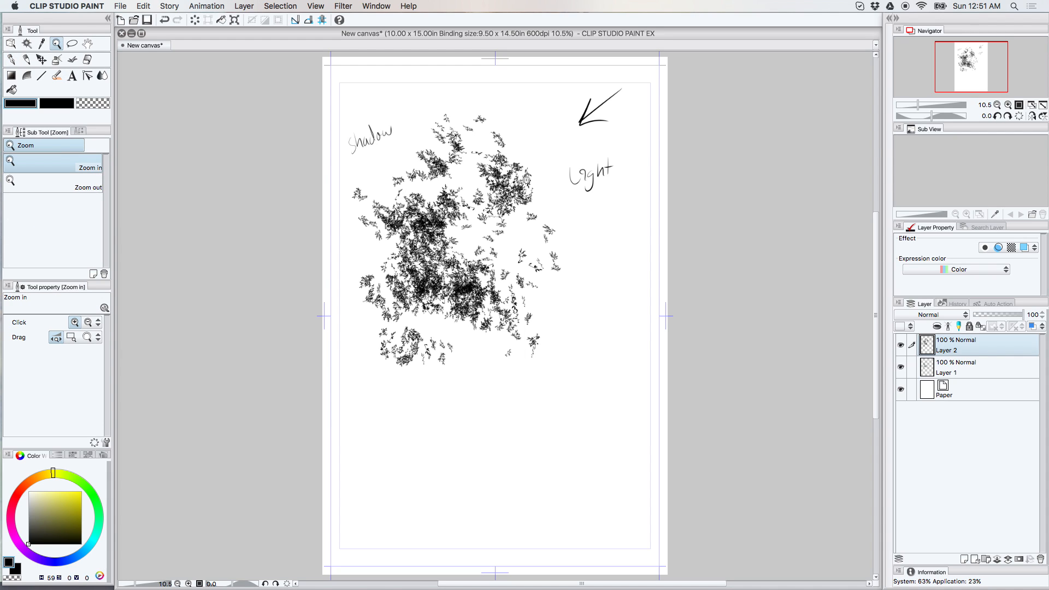
mouse_move(544, 141)
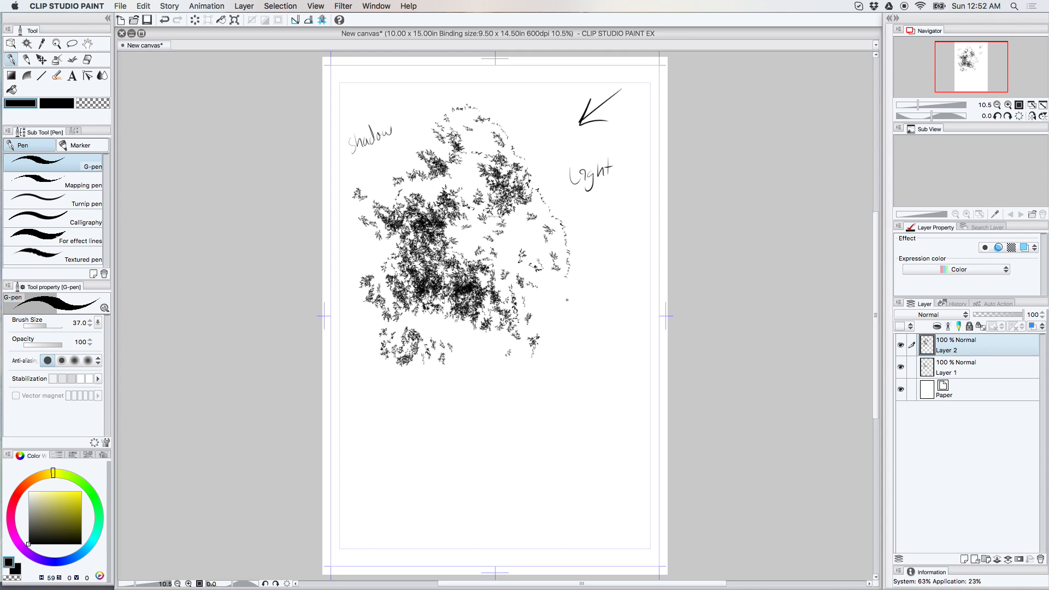
mouse_move(522, 399)
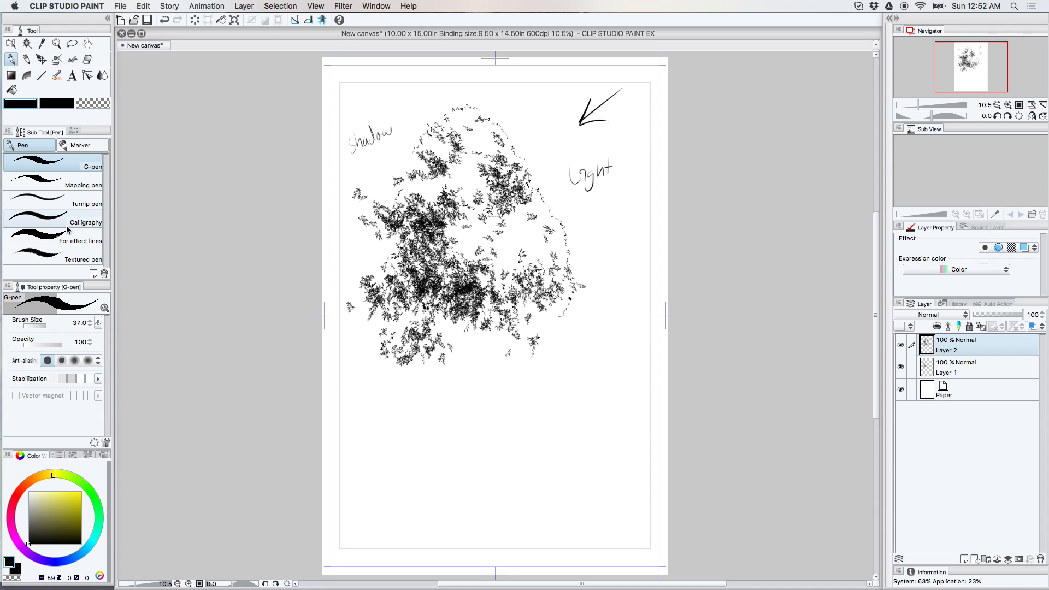
- Thicken the canopy with the Foliage brush before carving white branch strokes through it
left_click(87, 59)
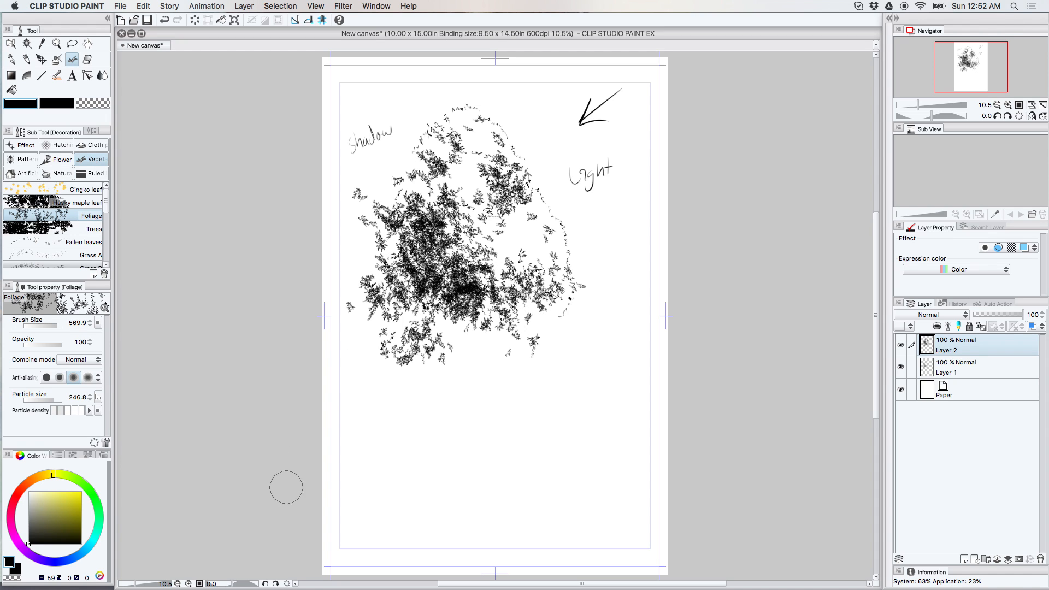
left_click(425, 171)
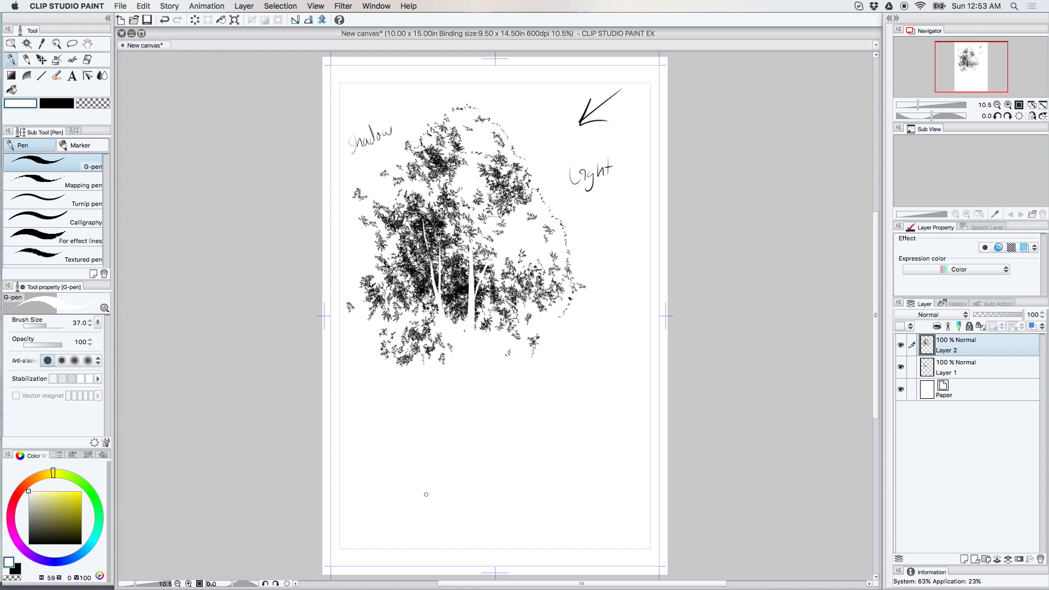
mouse_move(58, 276)
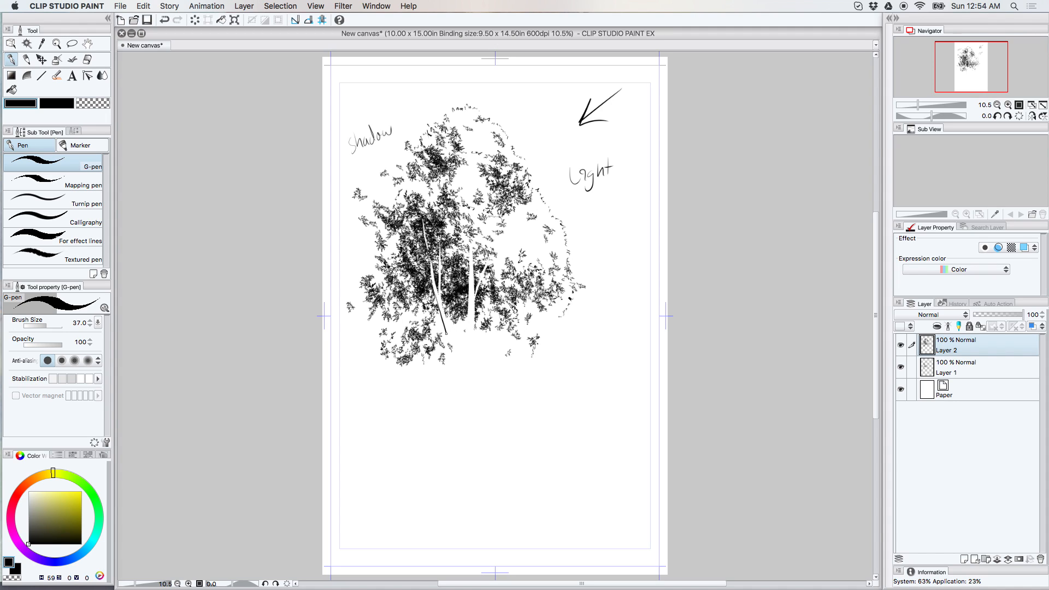
- Draw flowing black trunk lines below the canopy, weighting the left side and base
left_click_drag(444, 334, 442, 438)
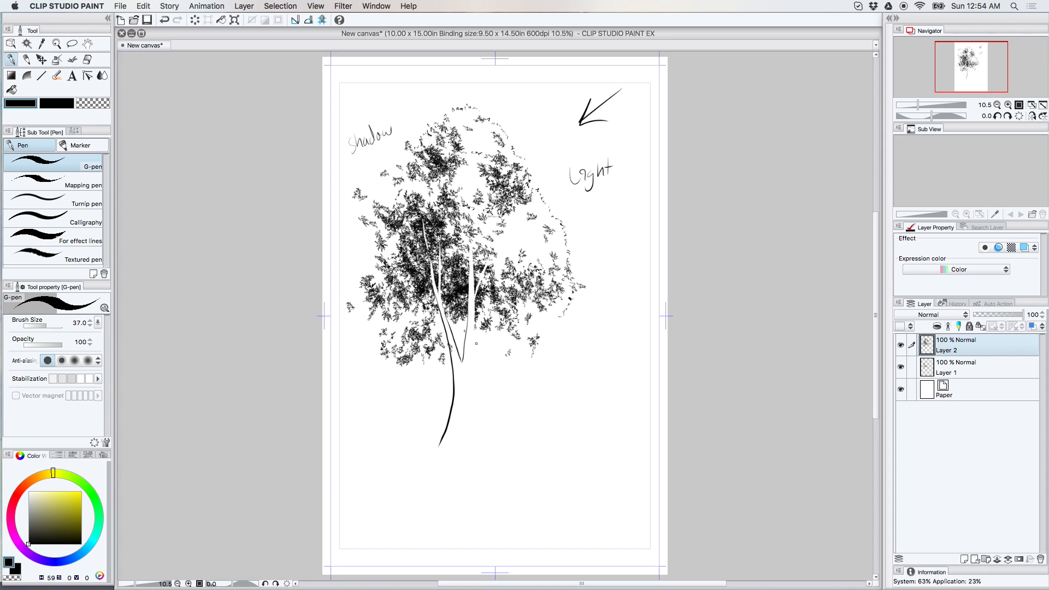
left_click_drag(475, 327, 470, 405)
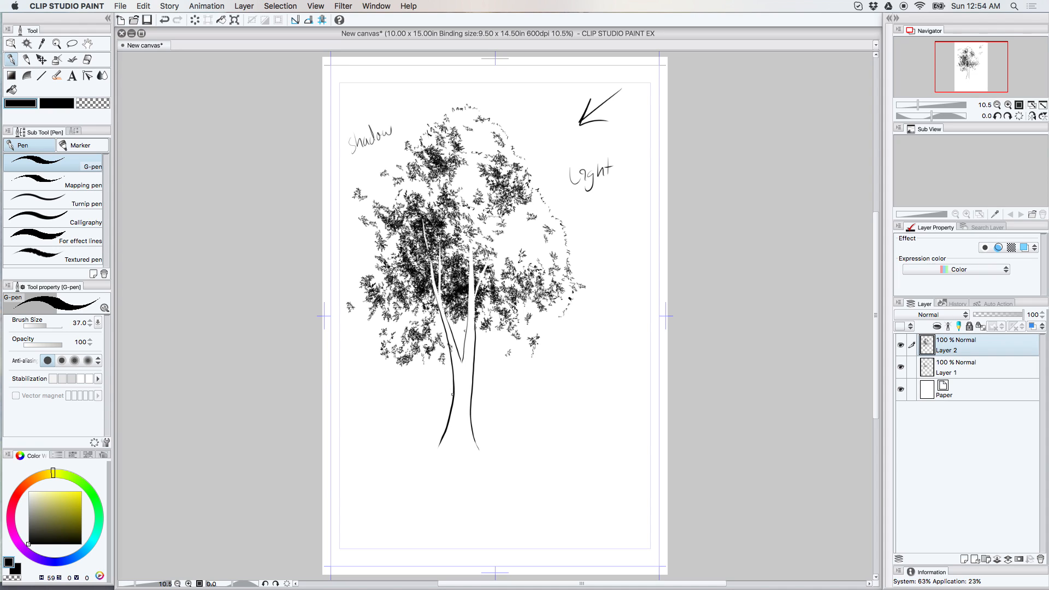
left_click_drag(411, 234, 453, 388)
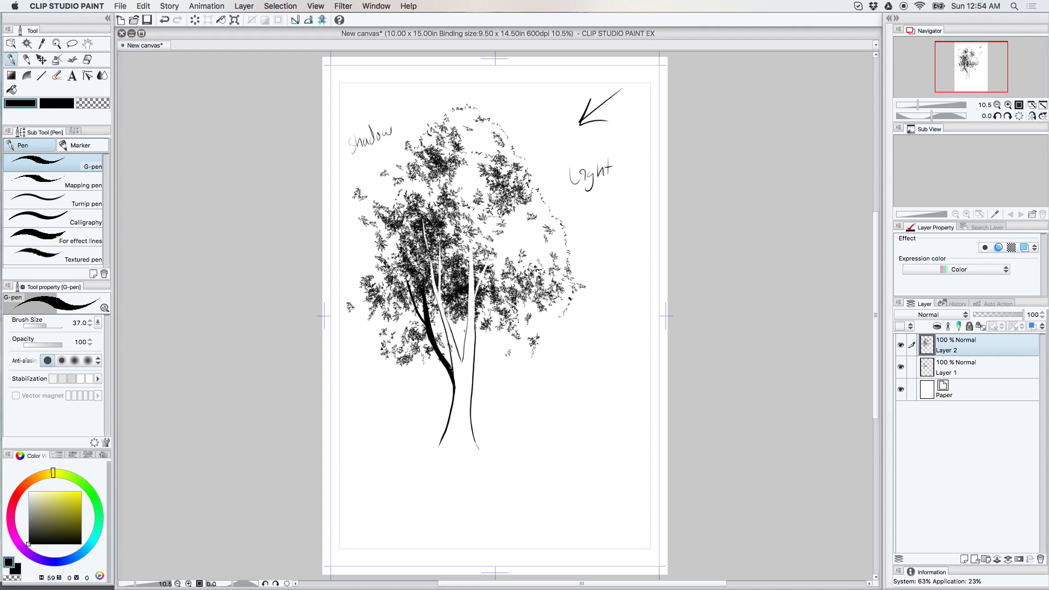
left_click_drag(448, 321, 434, 448)
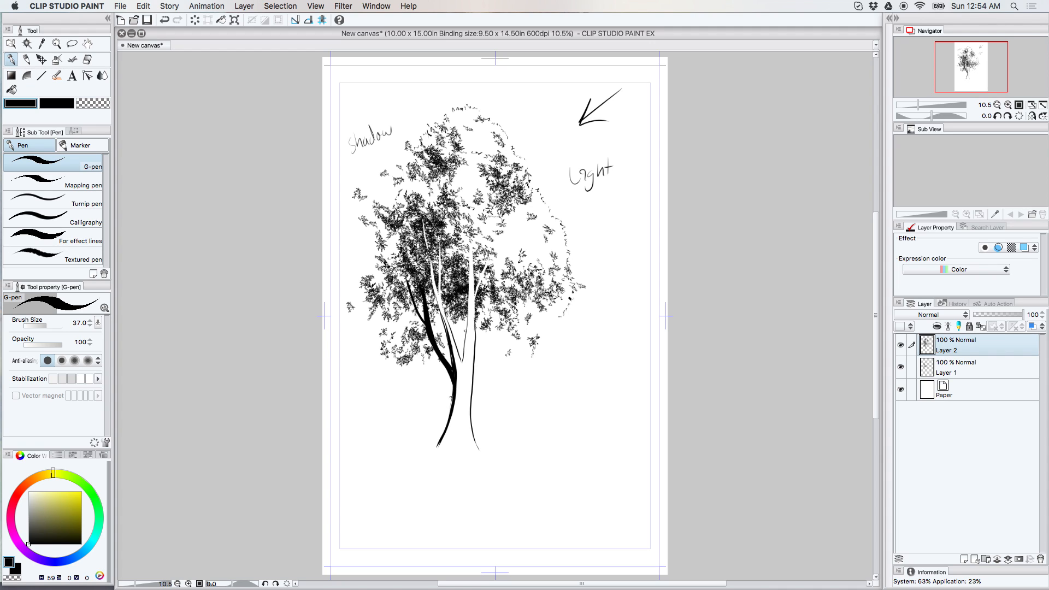
left_click_drag(435, 351, 454, 445)
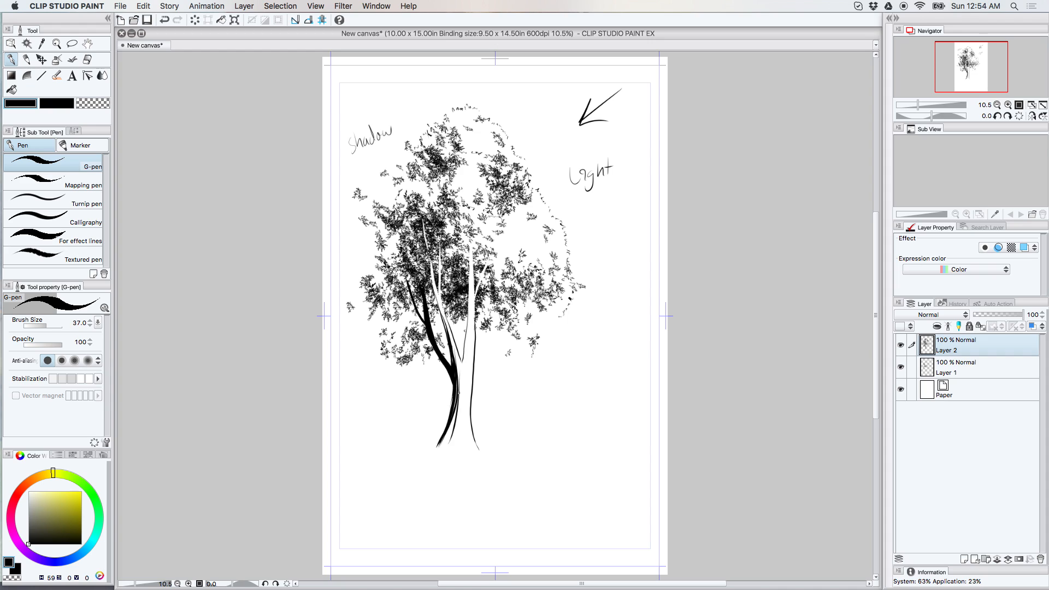
left_click_drag(461, 368, 455, 441)
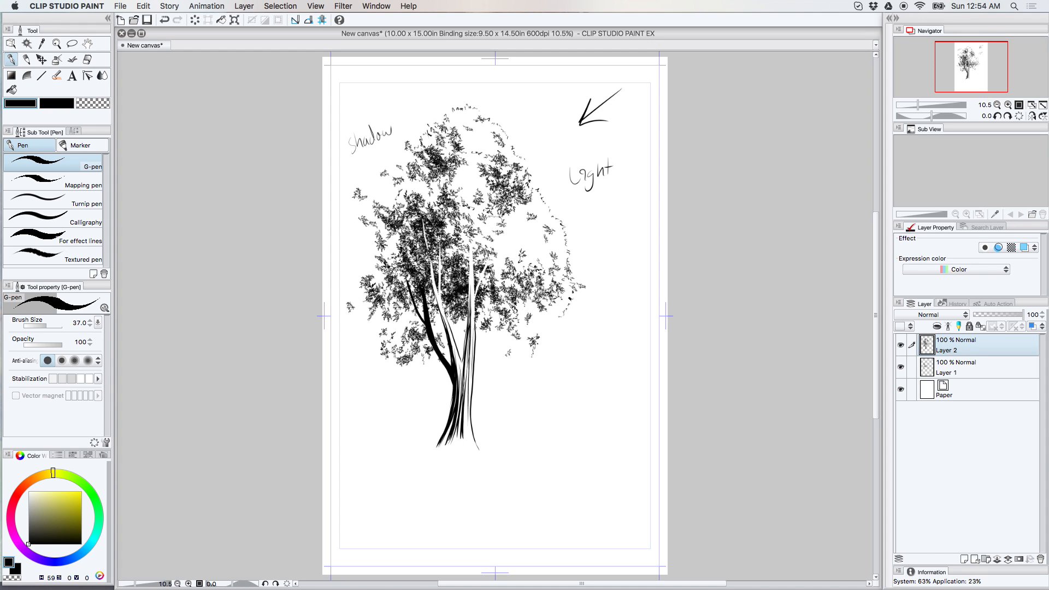
mouse_move(833, 327)
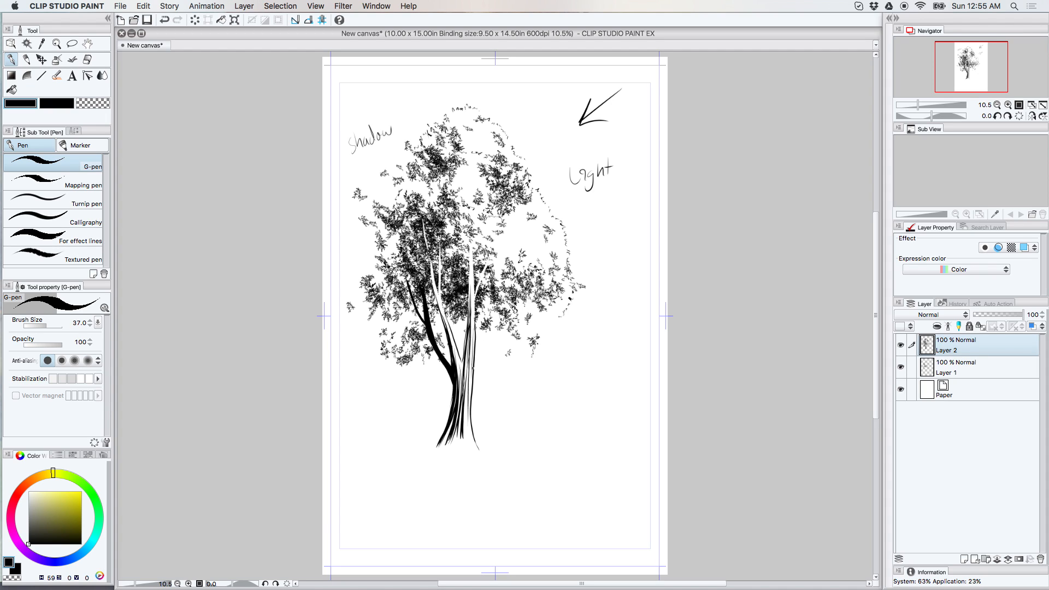
- Flick short grass tufts at the foot of the trunk
left_click_drag(526, 190, 472, 368)
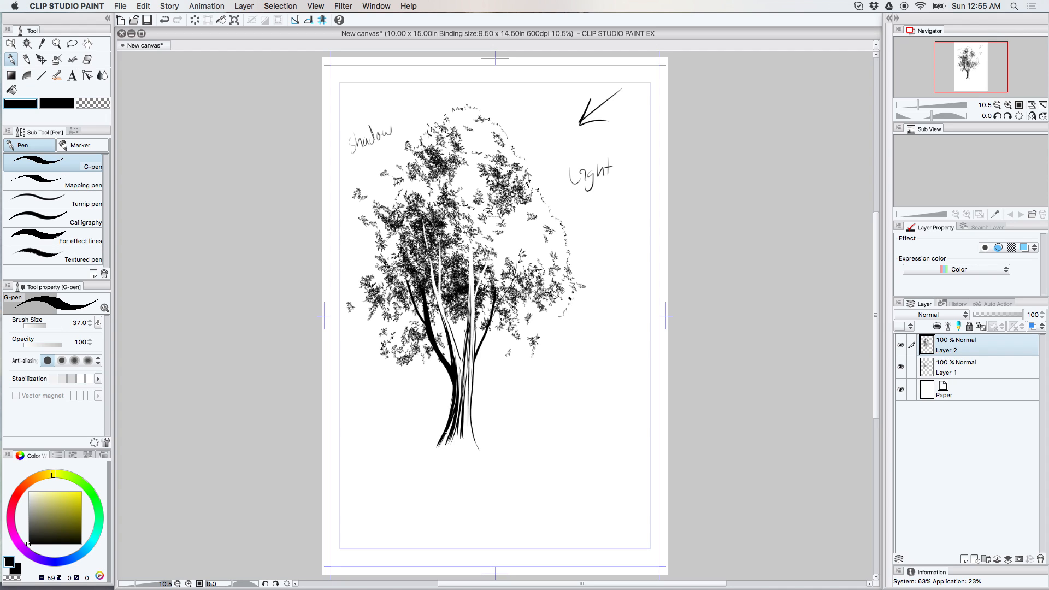
left_click_drag(434, 415, 445, 442)
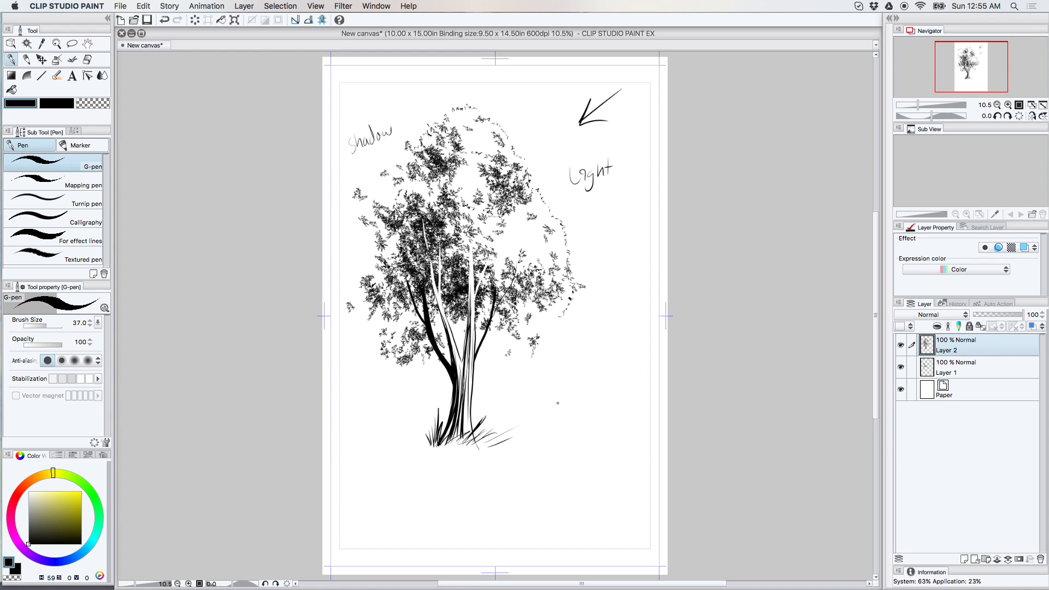
- Switch to the Calligraphy pen for bold leaf strokes along the canopy's left shadow edge
left_click(71, 59)
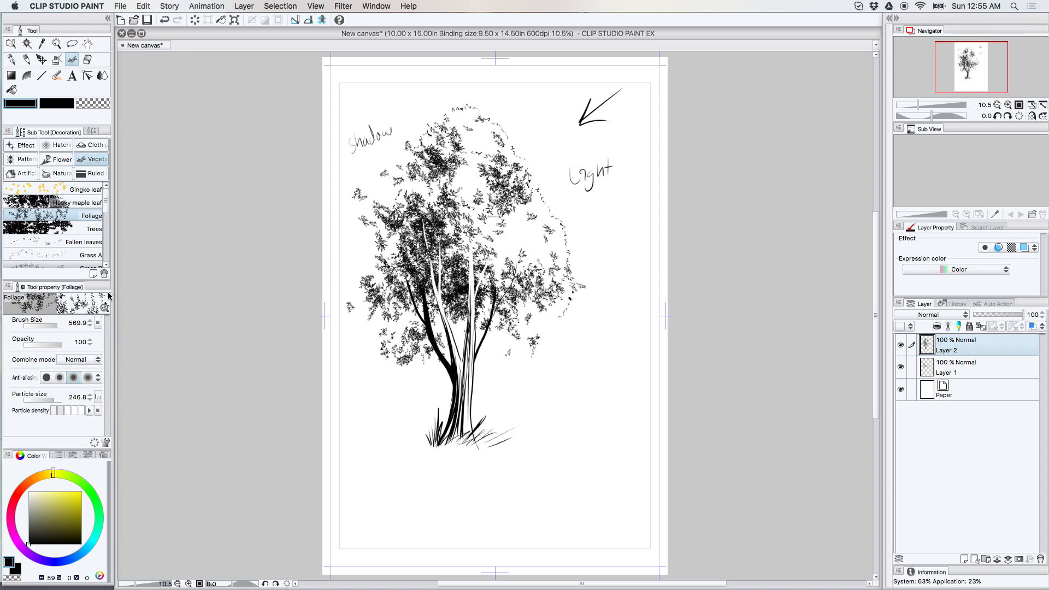
mouse_move(104, 309)
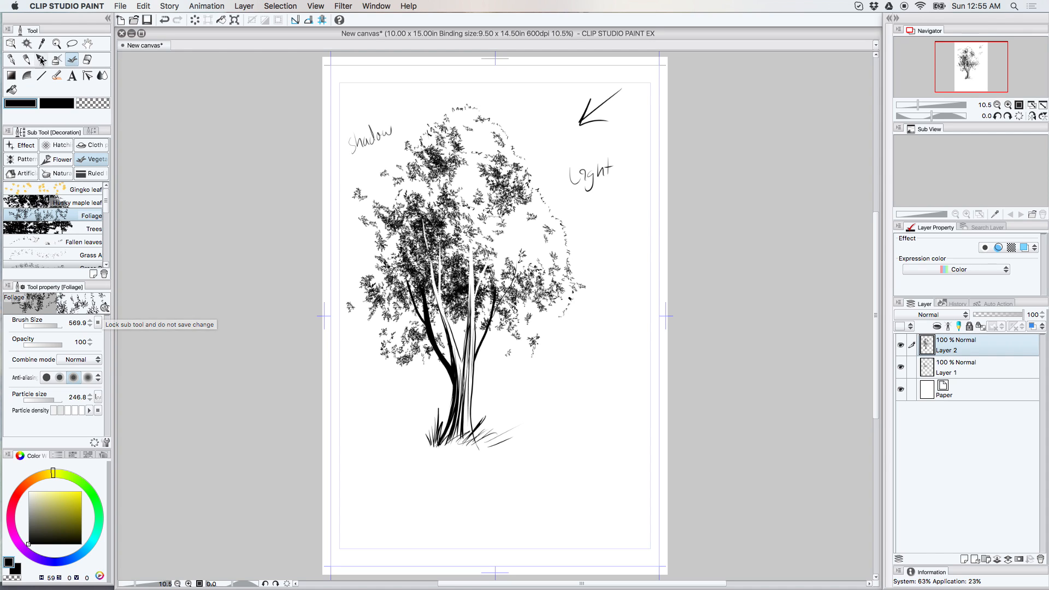
left_click(11, 59)
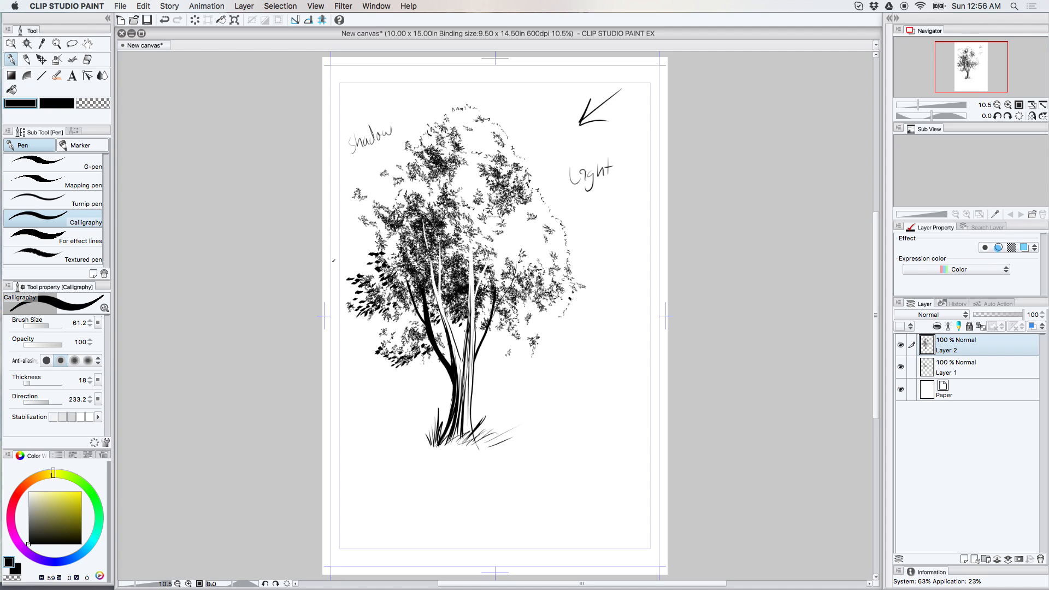
mouse_move(143, 584)
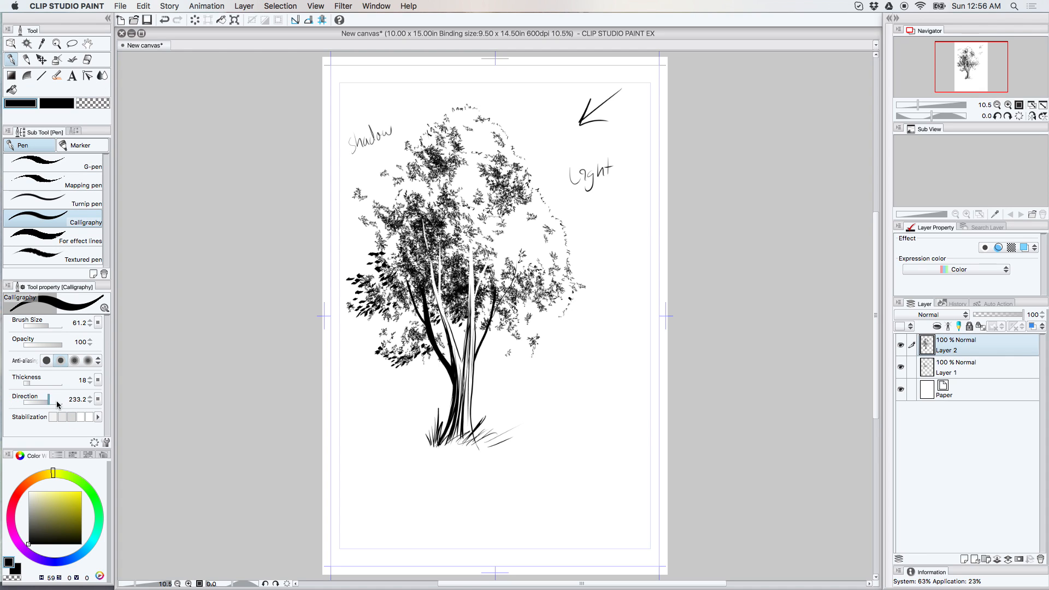
- Vary the Calligraphy pen's Direction angle while adding leaves around the upper-left canopy
left_click_drag(48, 399, 55, 399)
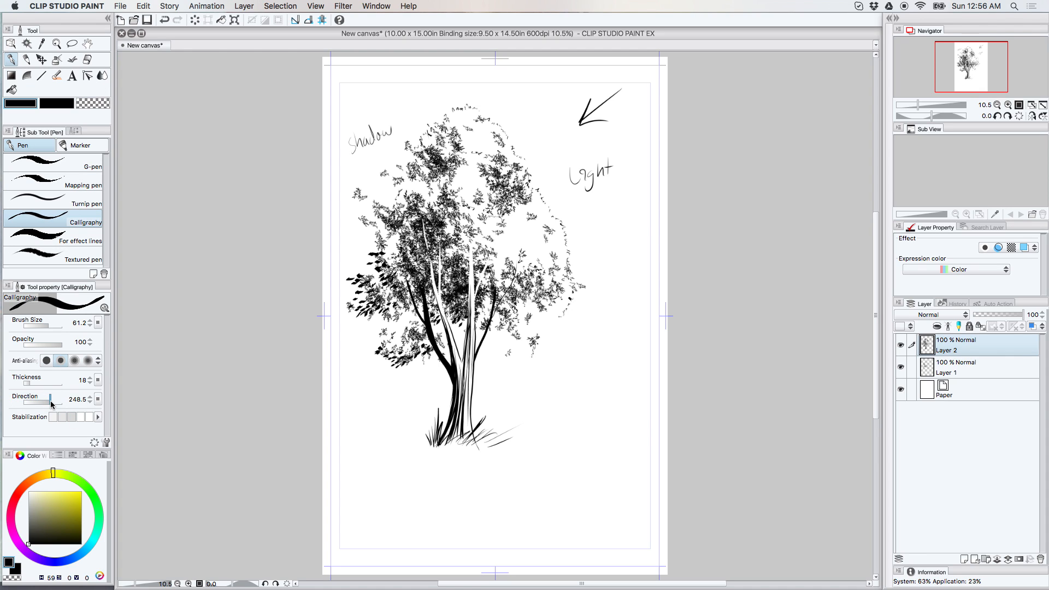
left_click_drag(50, 404, 56, 404)
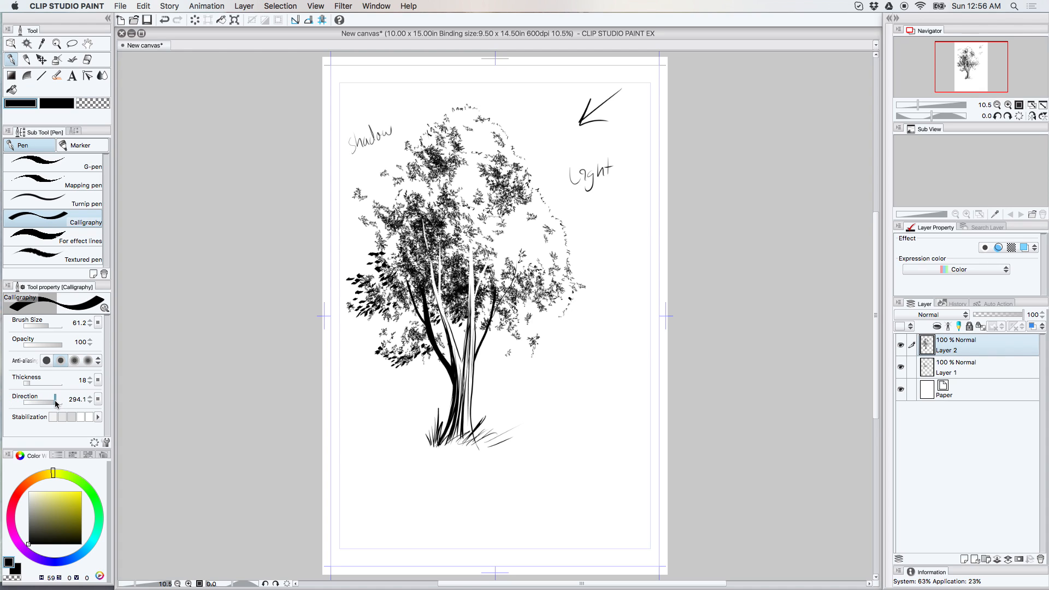
left_click_drag(55, 400, 67, 400)
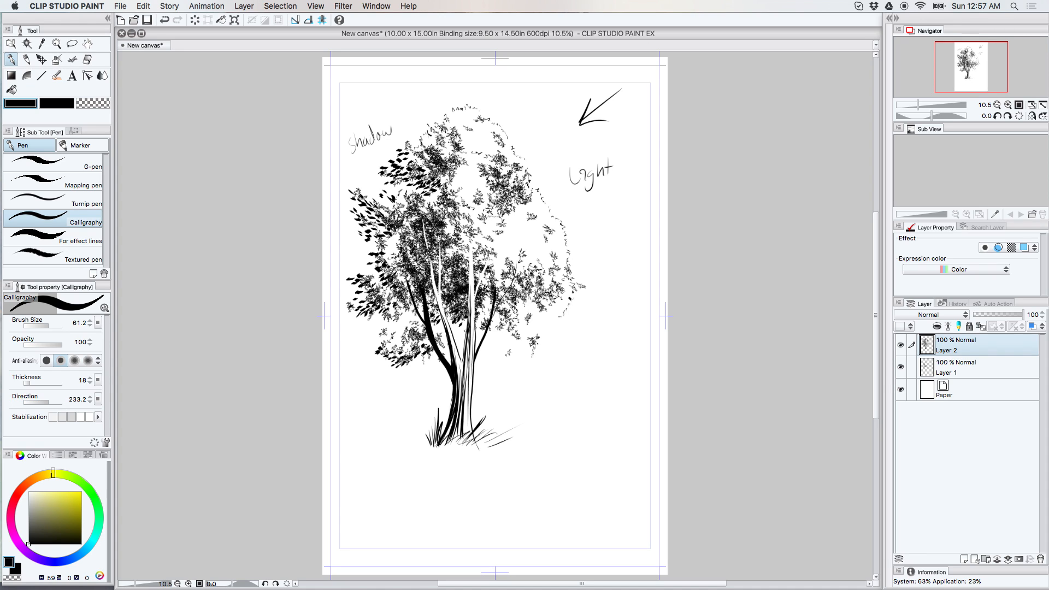
left_click_drag(63, 399, 47, 400)
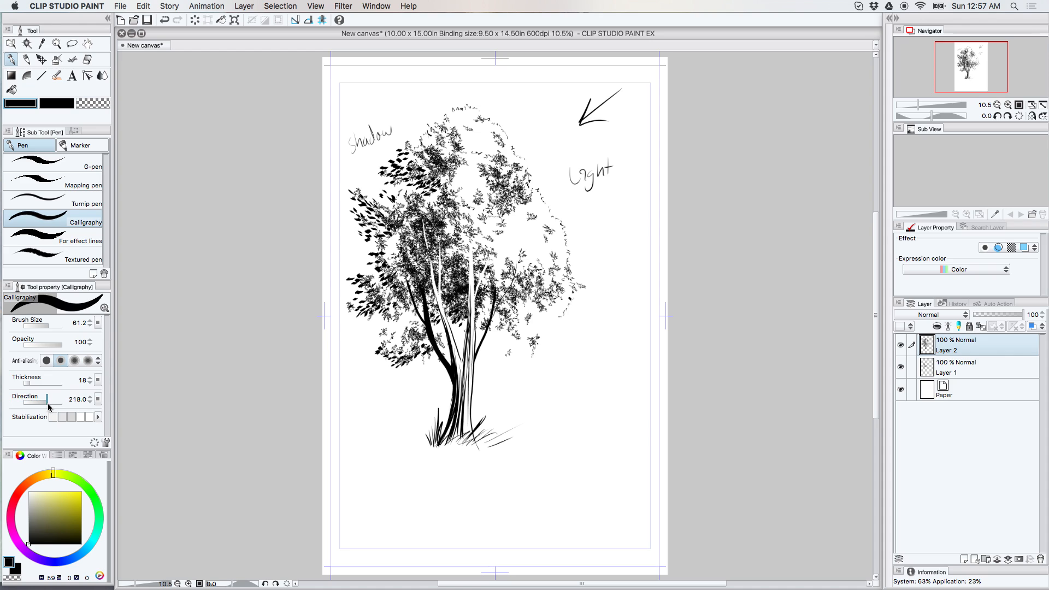
left_click_drag(47, 400, 74, 400)
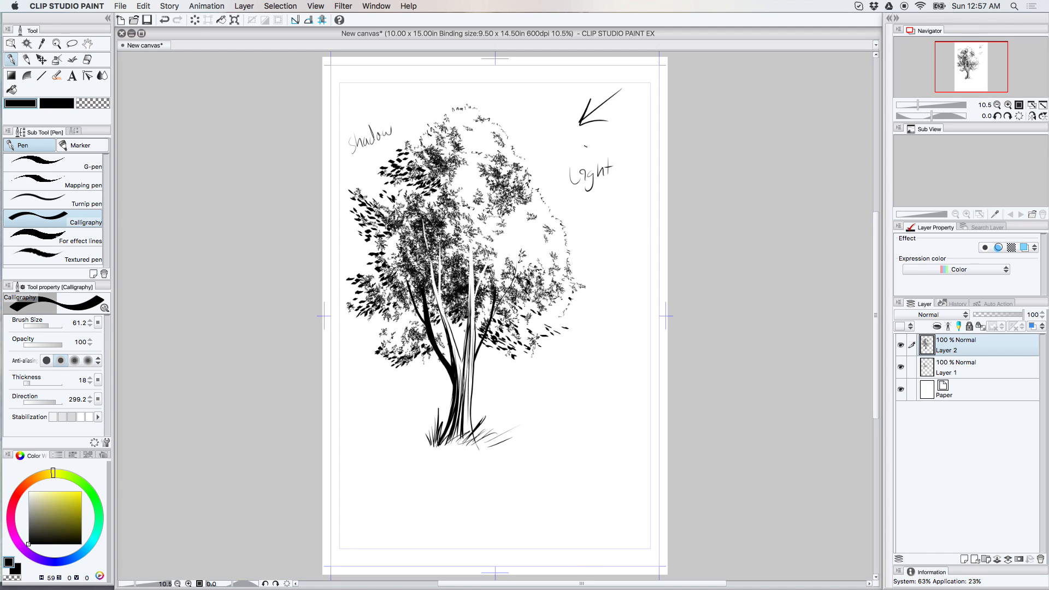
- Stamp white Foliage sprigs over the canopy centre around the trunk for depth
left_click(88, 43)
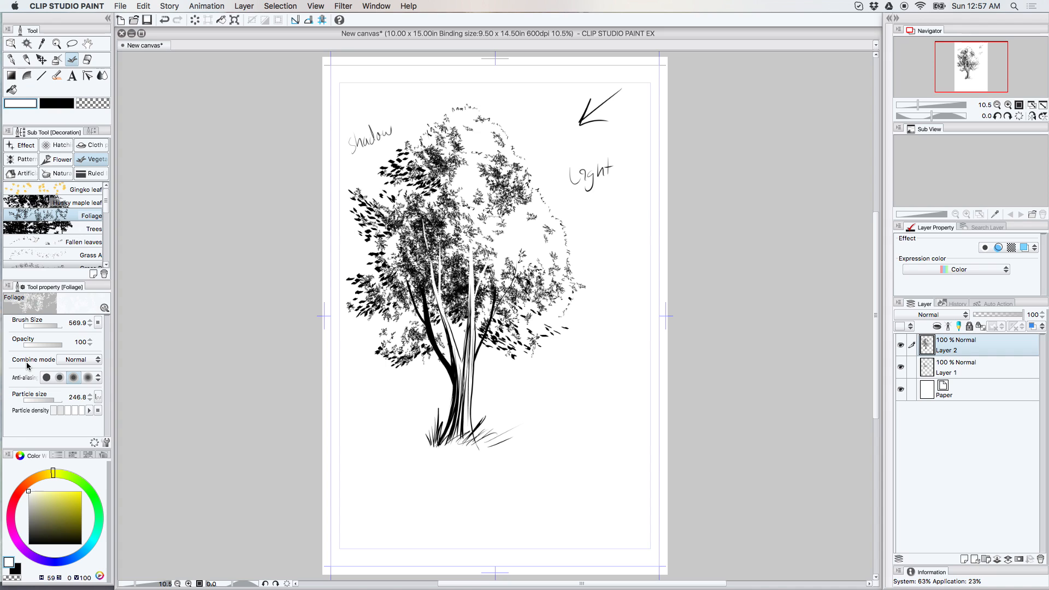
mouse_move(429, 226)
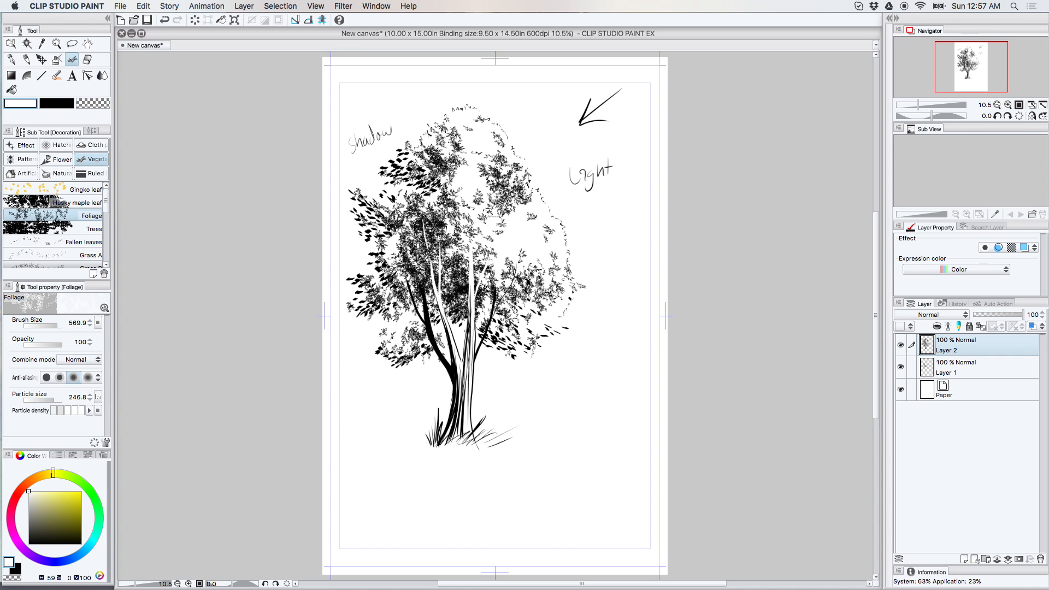
left_click(448, 240)
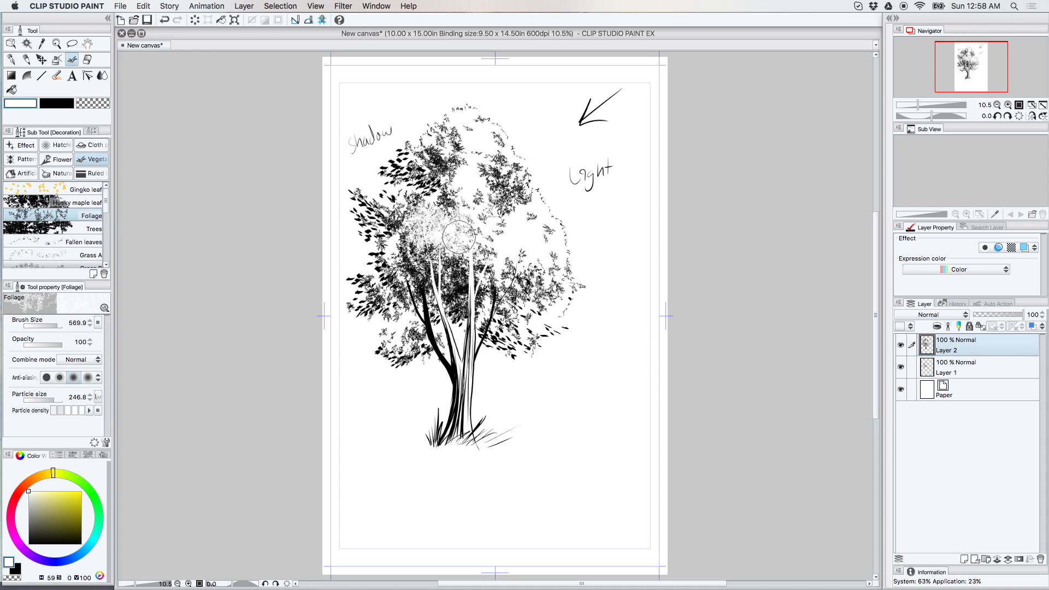
mouse_move(510, 252)
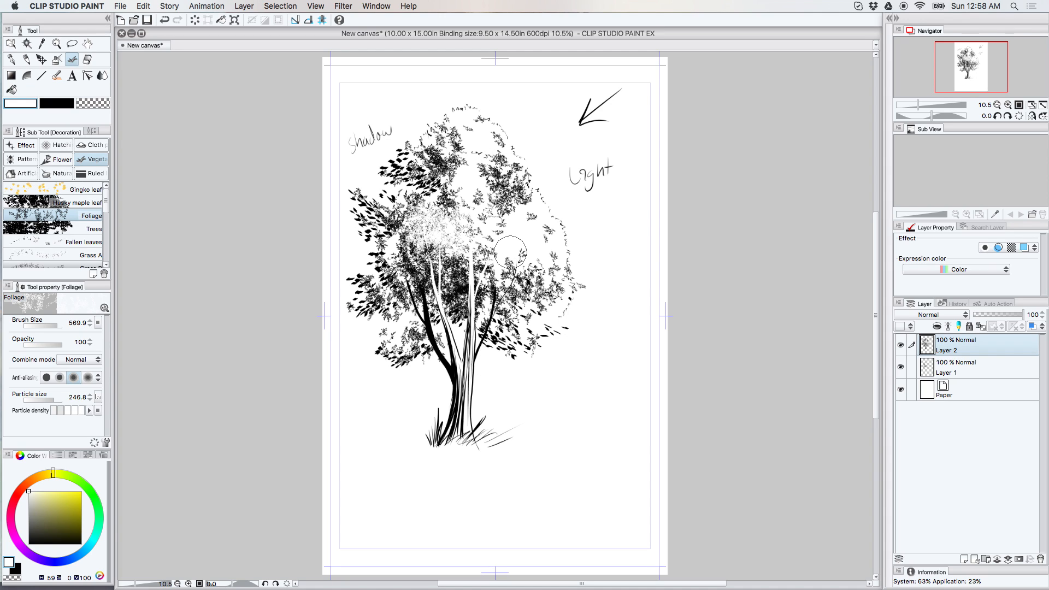